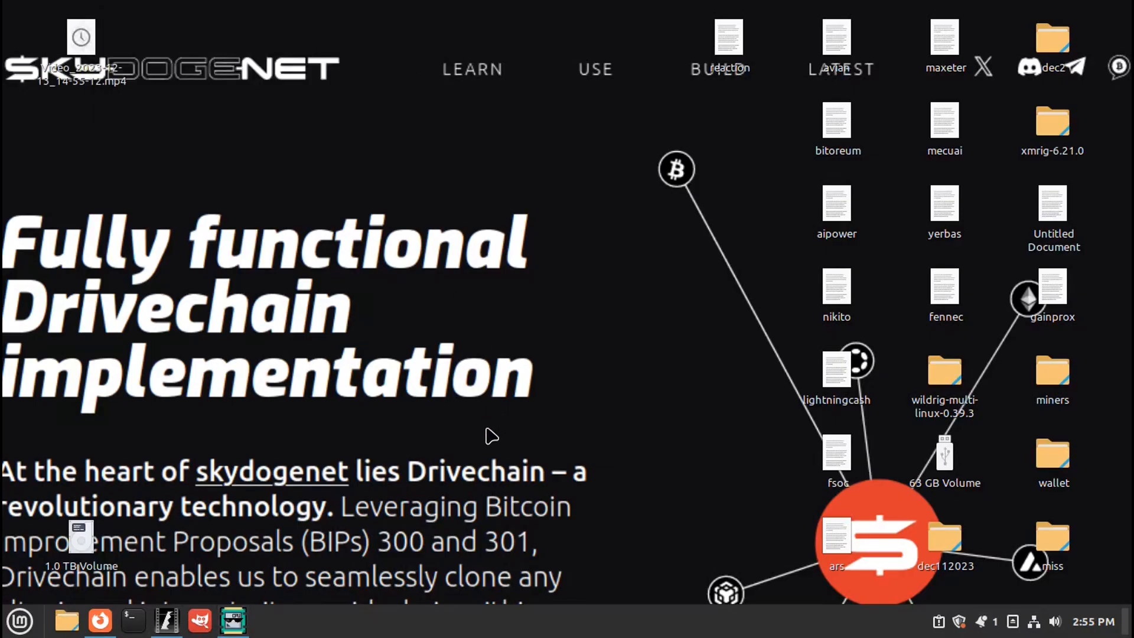
pyautogui.moveTo(504, 442)
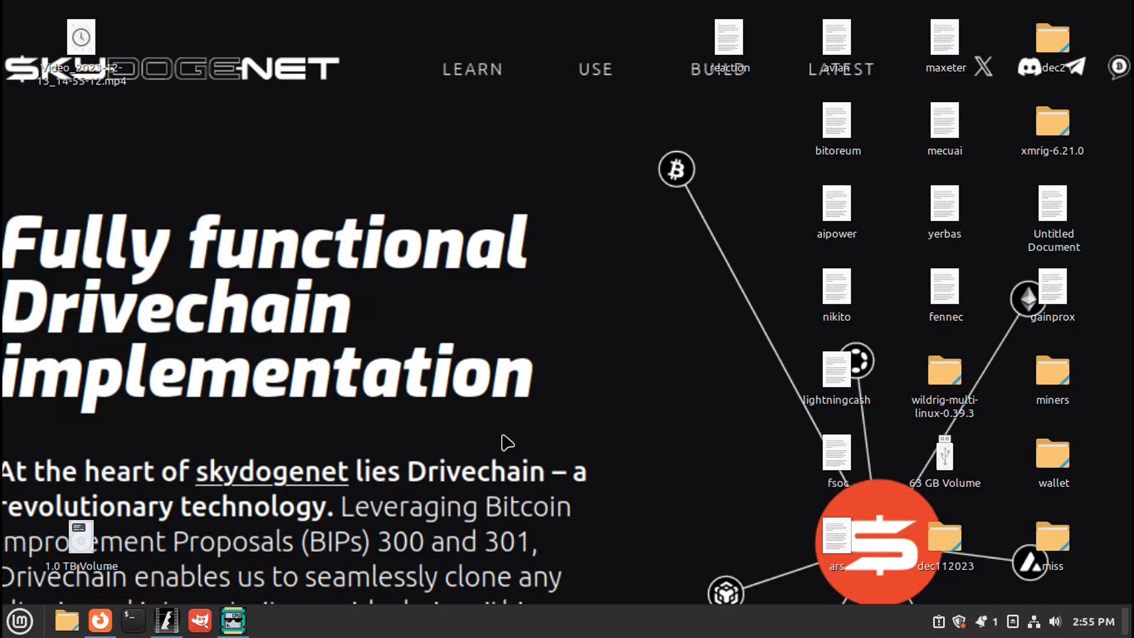
pyautogui.moveTo(541, 386)
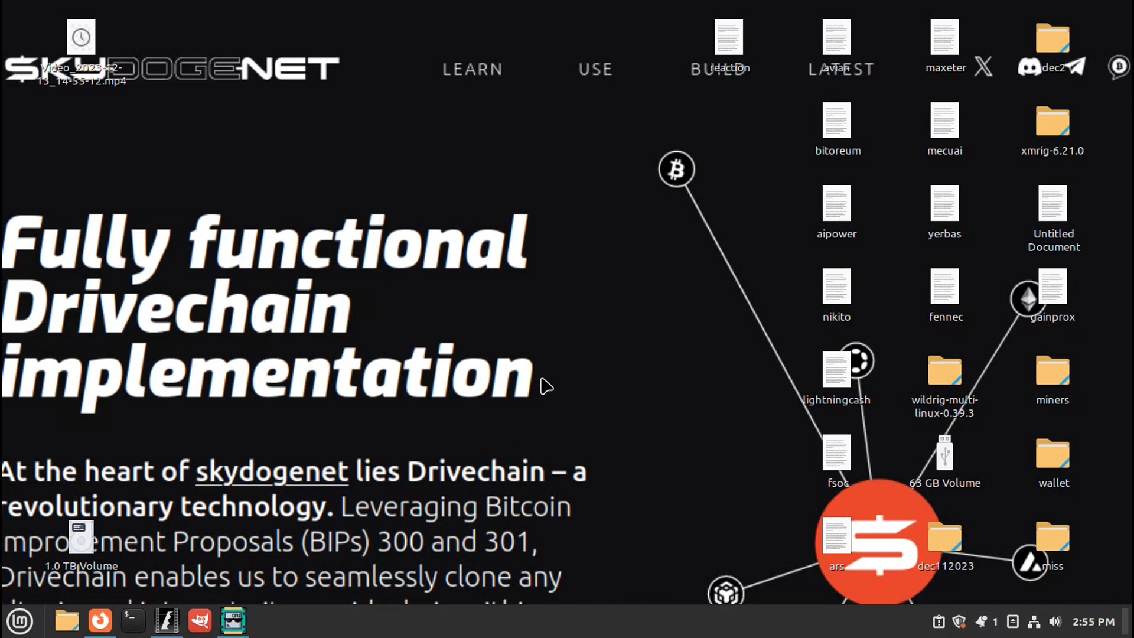
pyautogui.moveTo(430, 514)
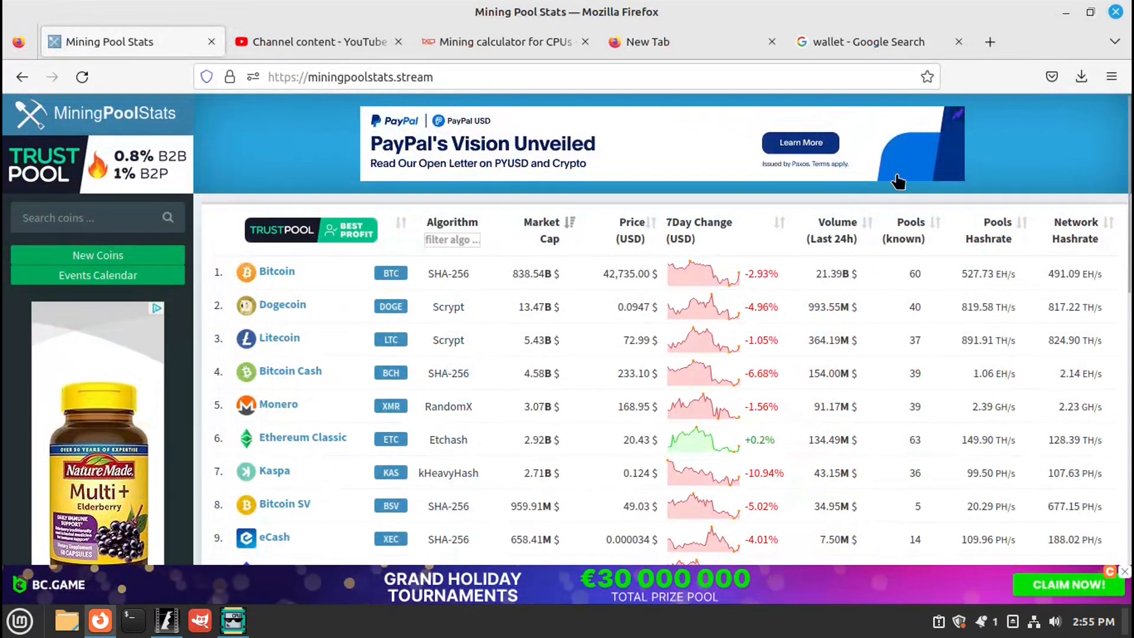
pyautogui.moveTo(54, 136)
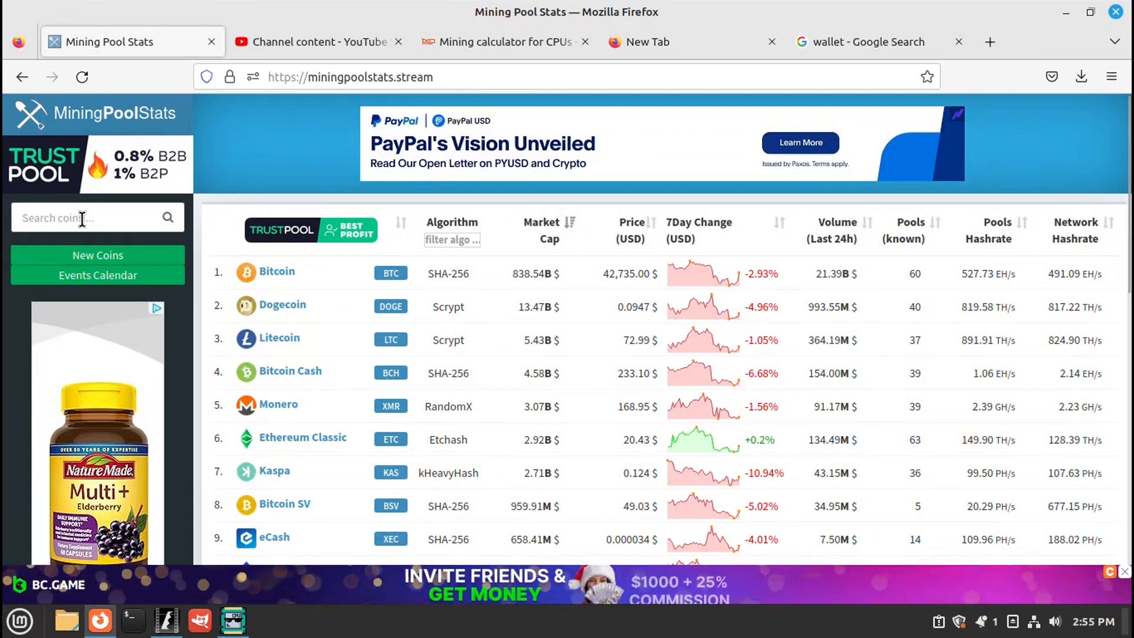
# Search 'sky', reach the Skydoge coin page and follow its skydoge.net website link
pyautogui.write('sky')
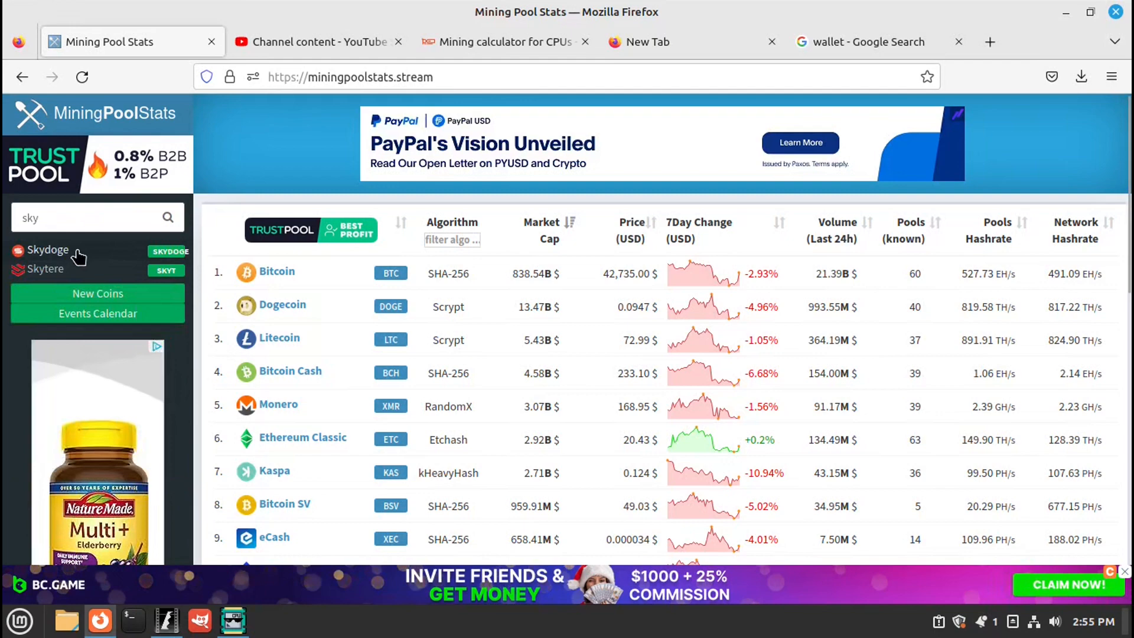
pyautogui.click(47, 249)
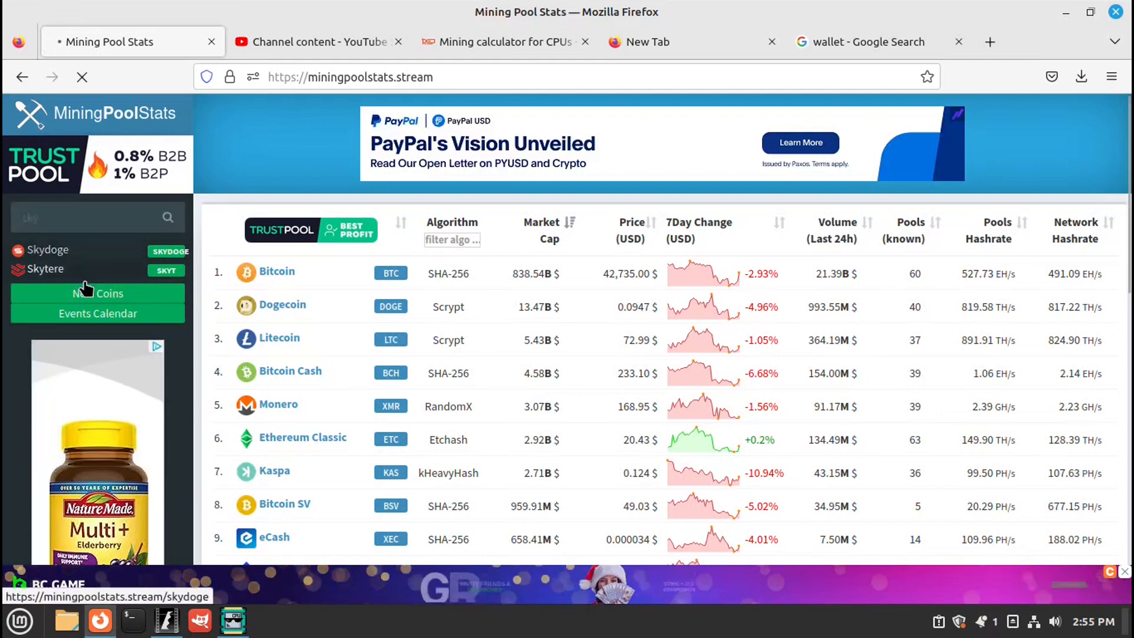
pyautogui.click(47, 249)
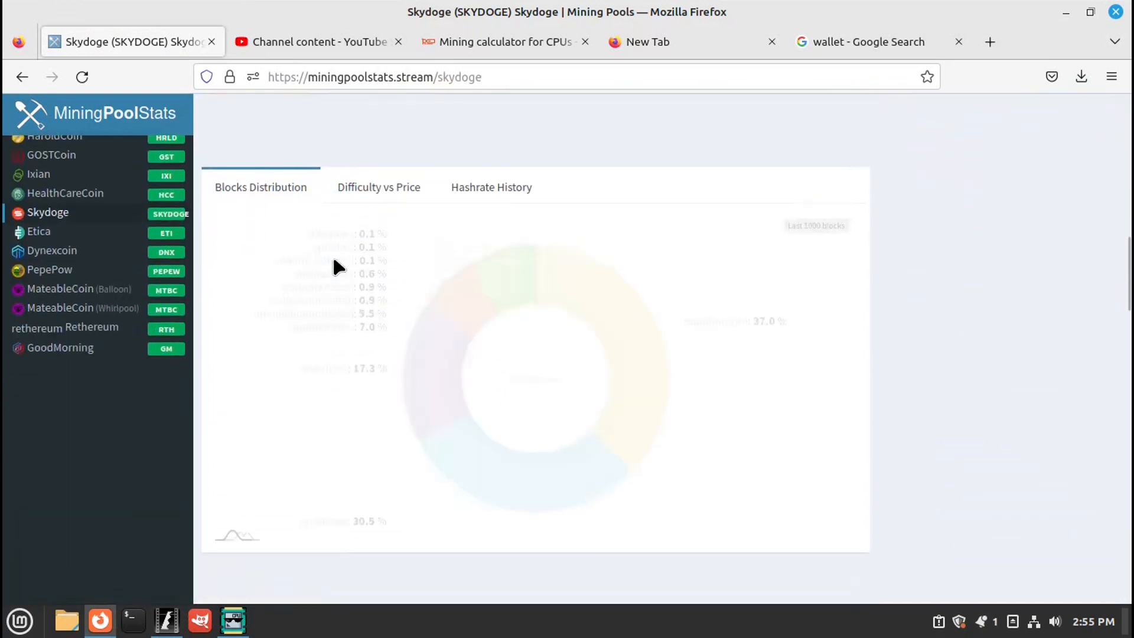
pyautogui.scroll(-3)
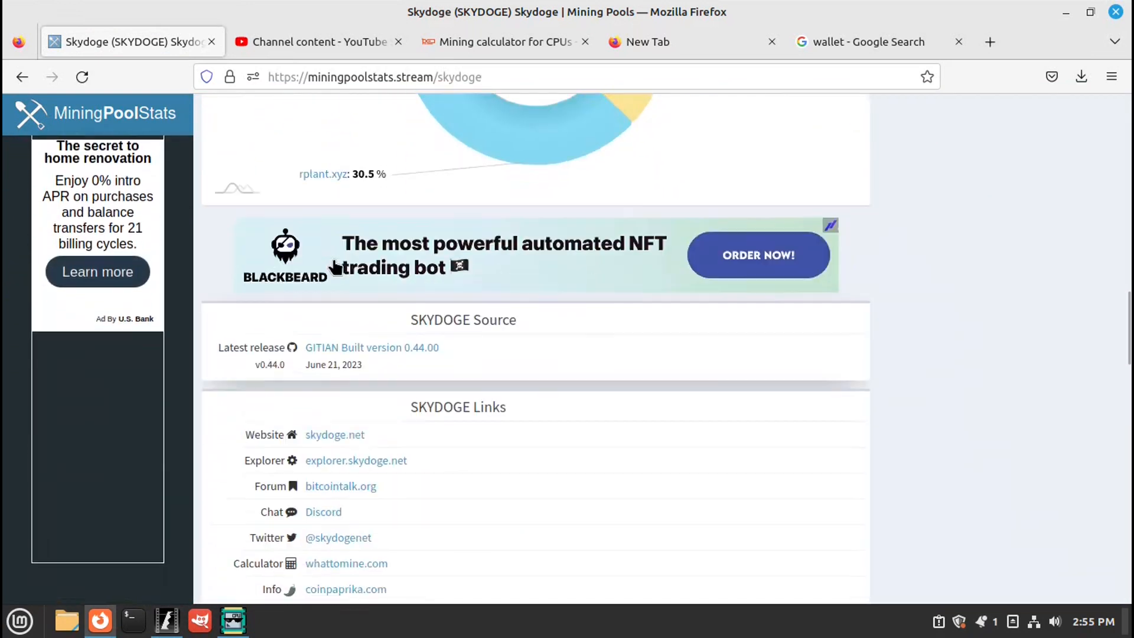
pyautogui.scroll(-3)
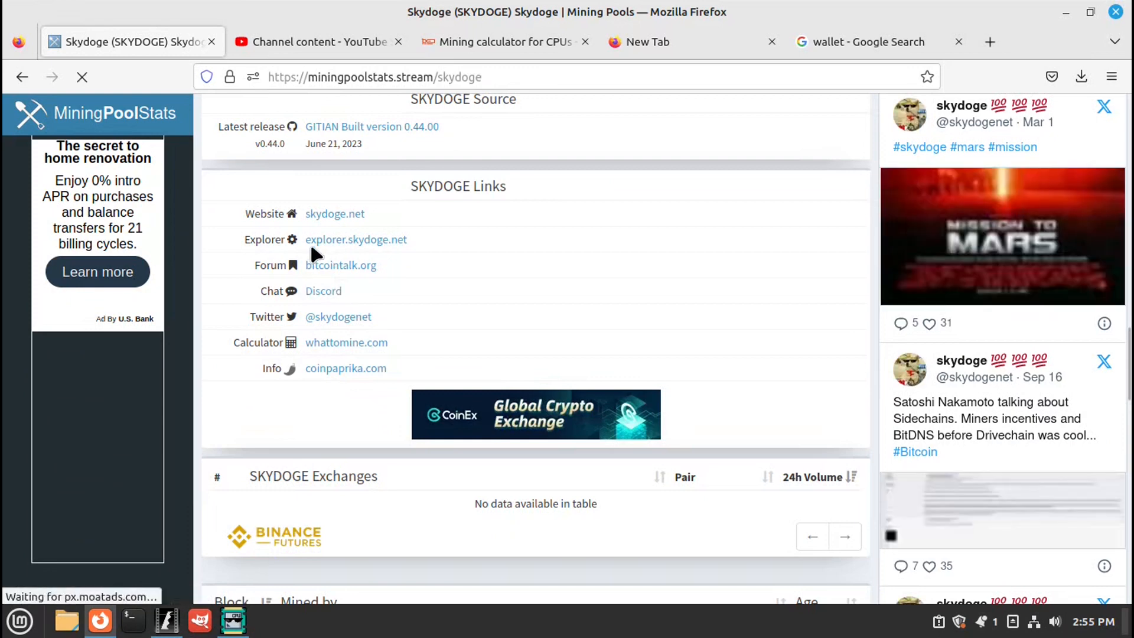
pyautogui.click(335, 214)
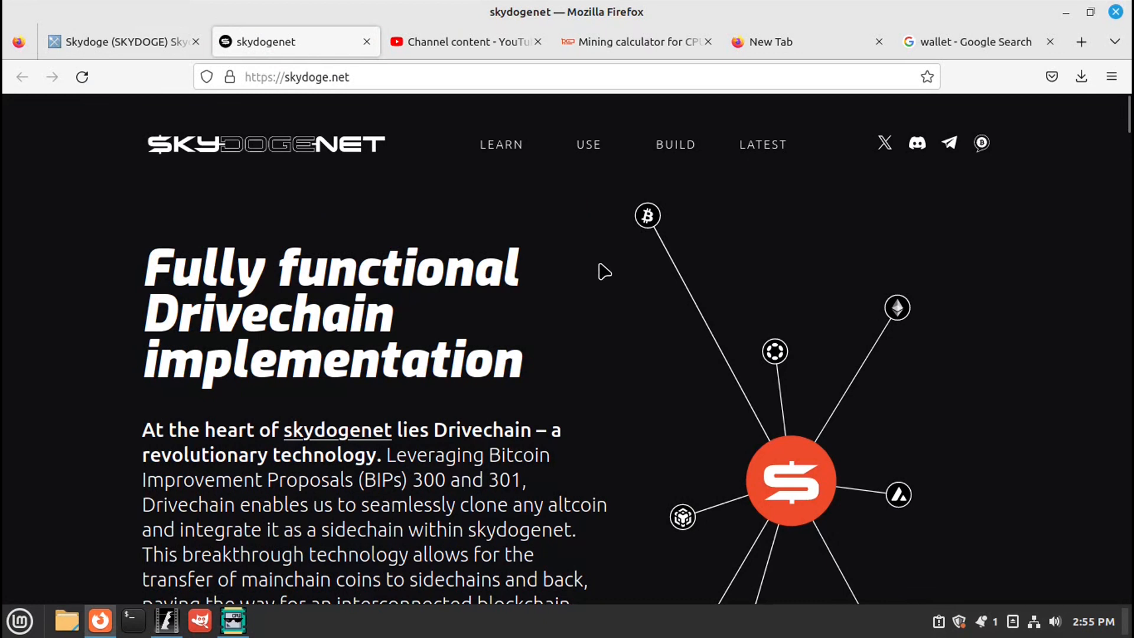
pyautogui.scroll(-3)
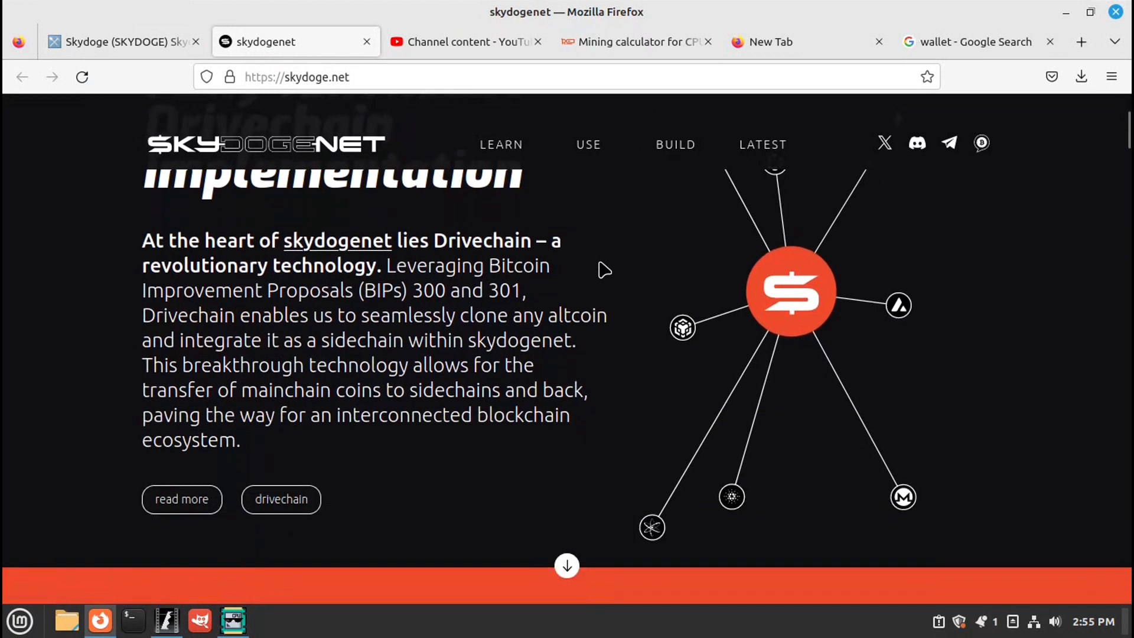
pyautogui.scroll(-3)
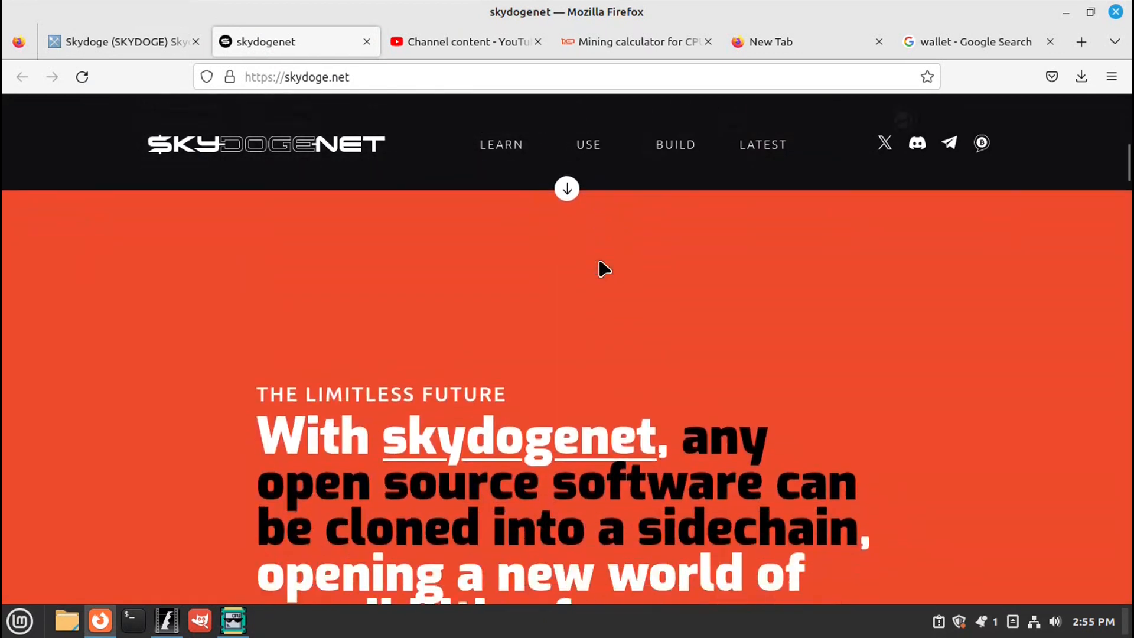
pyautogui.scroll(-3)
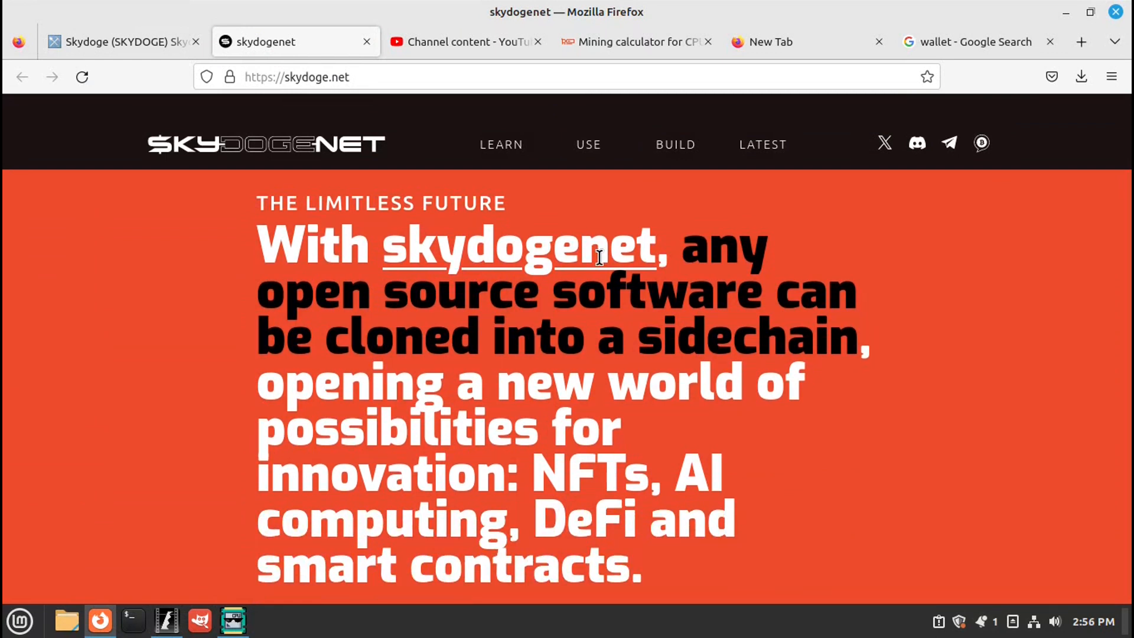
pyautogui.scroll(-3)
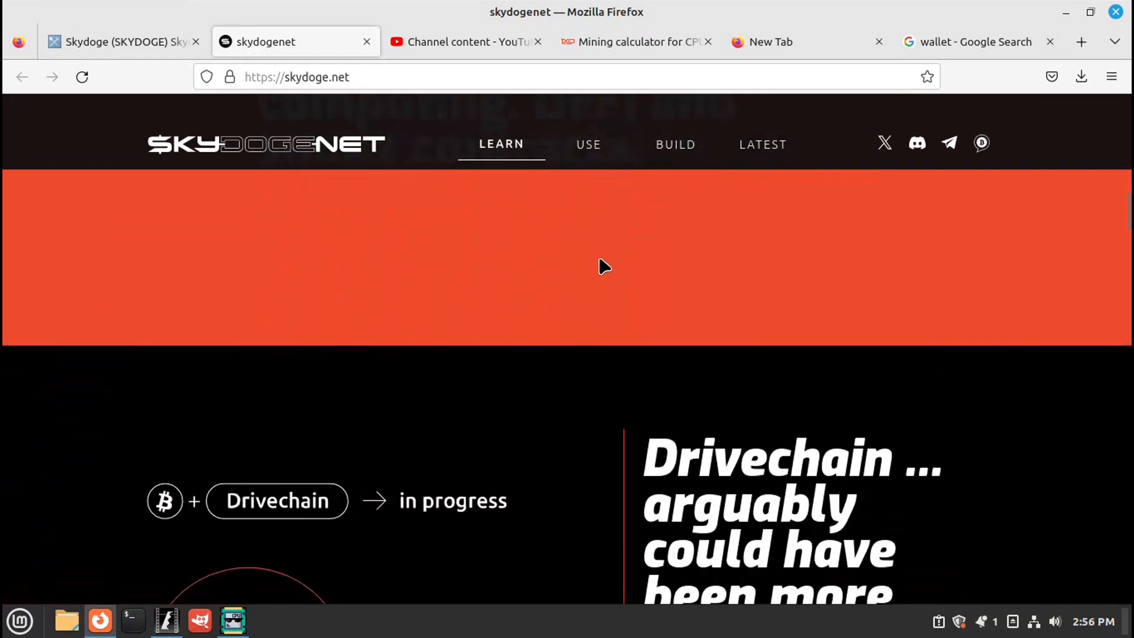
pyautogui.scroll(-3)
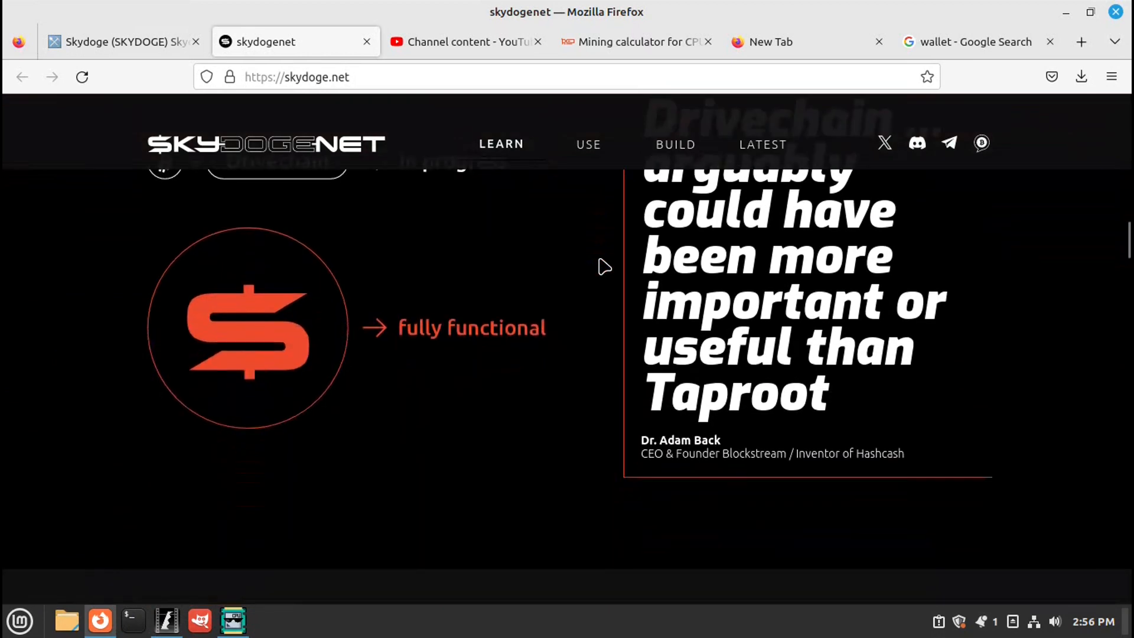
pyautogui.scroll(-3)
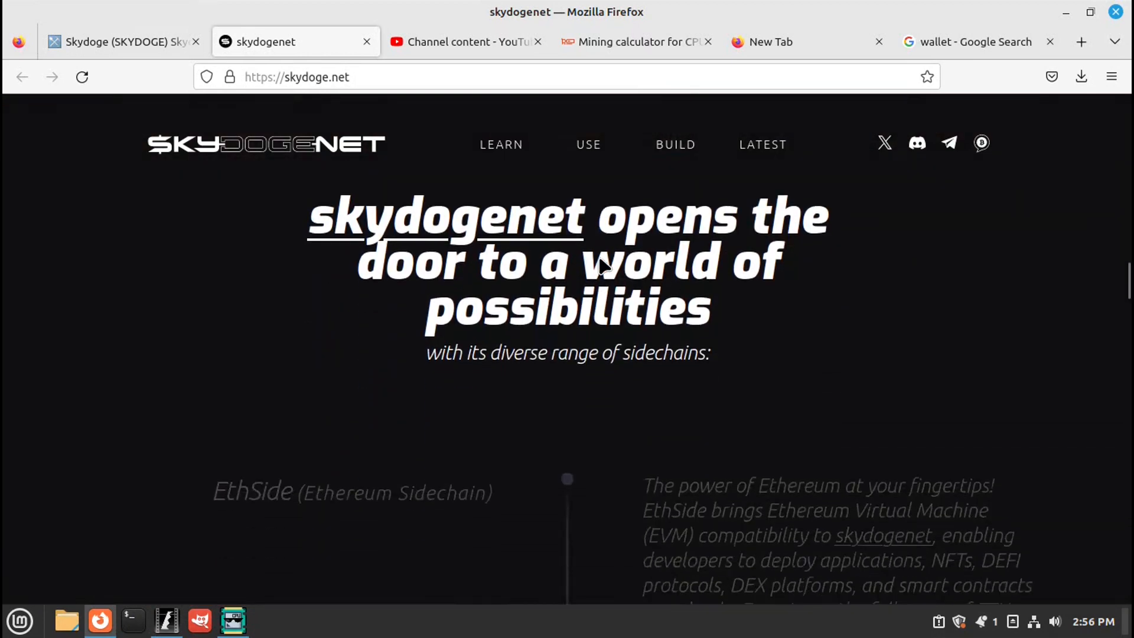
pyautogui.scroll(-3)
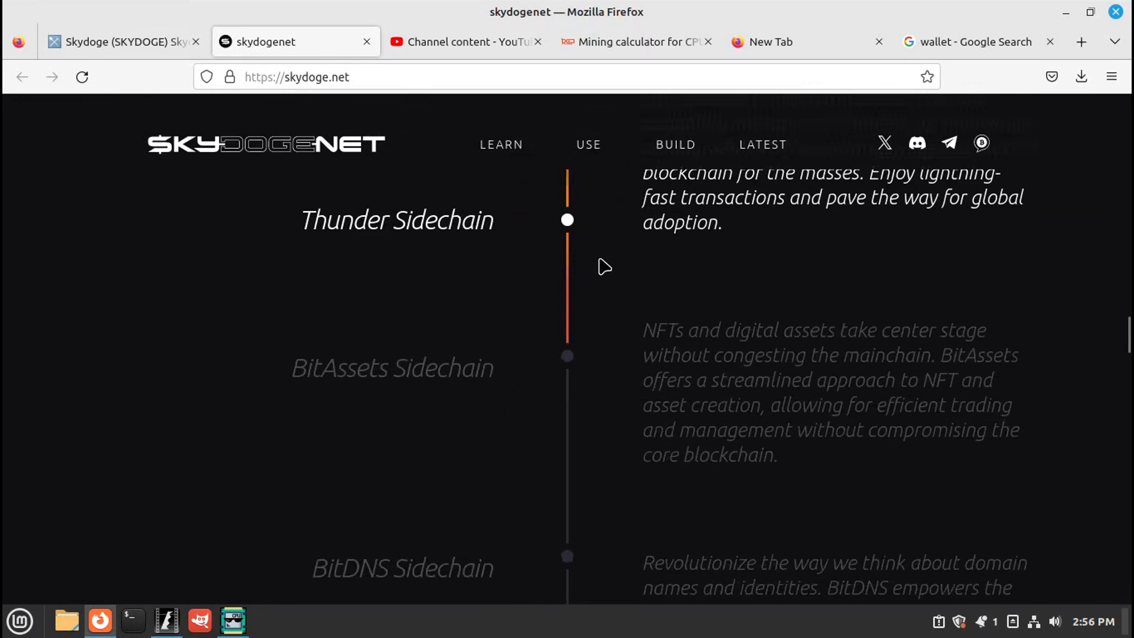
pyautogui.scroll(-3)
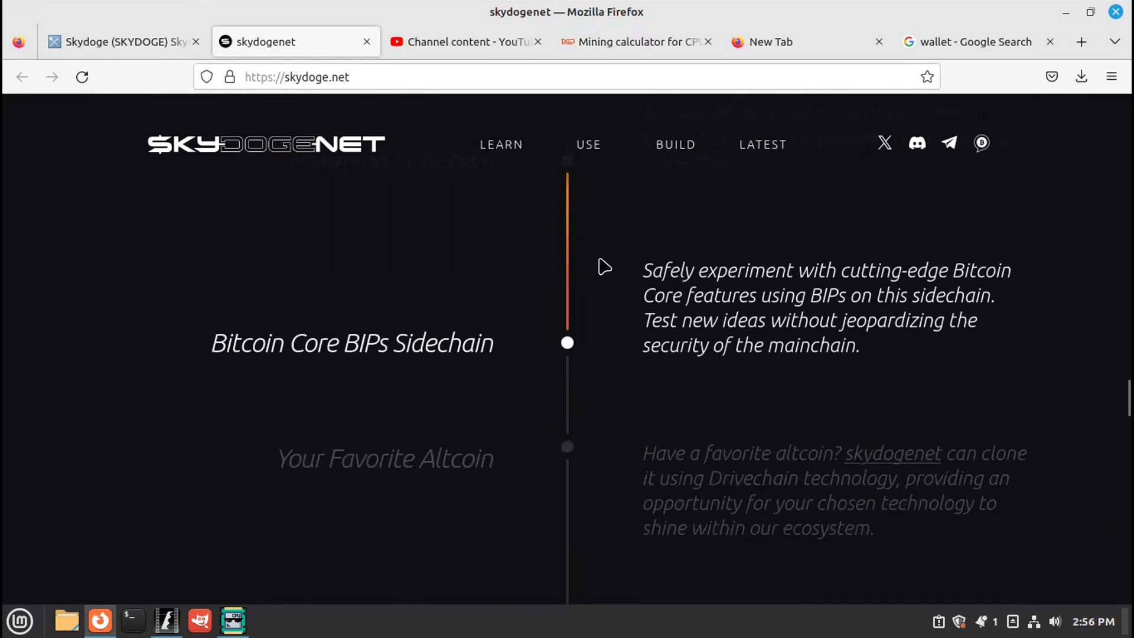
pyautogui.scroll(-3)
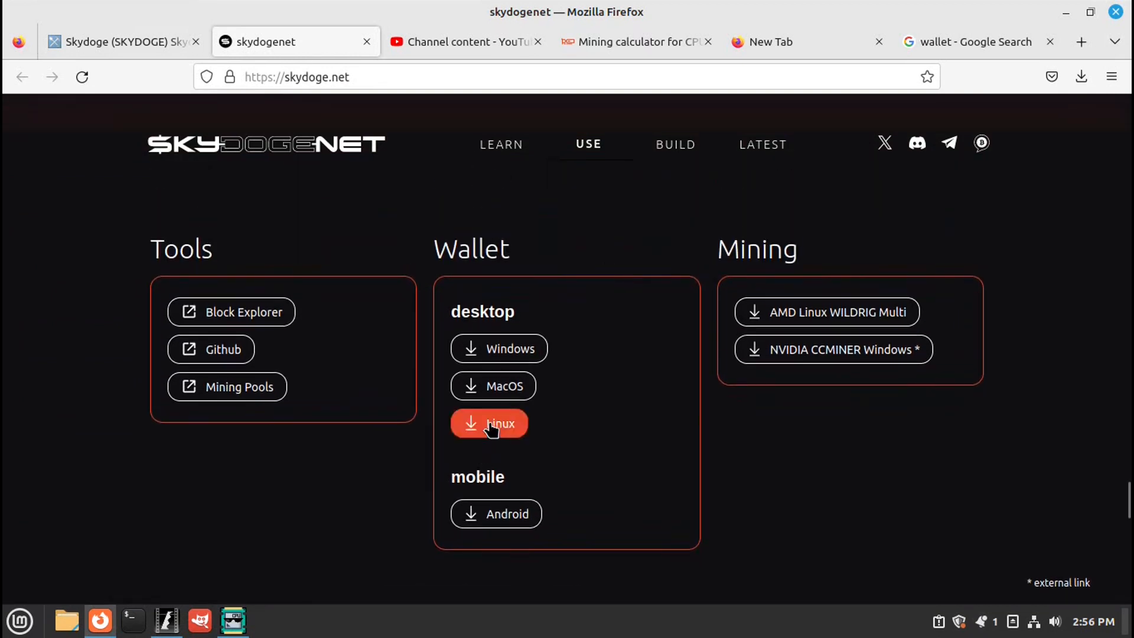
# Download the Linux desktop wallet archive mainchain-0.44.00-x86_64-linux-gnu.tar.gz
pyautogui.click(489, 423)
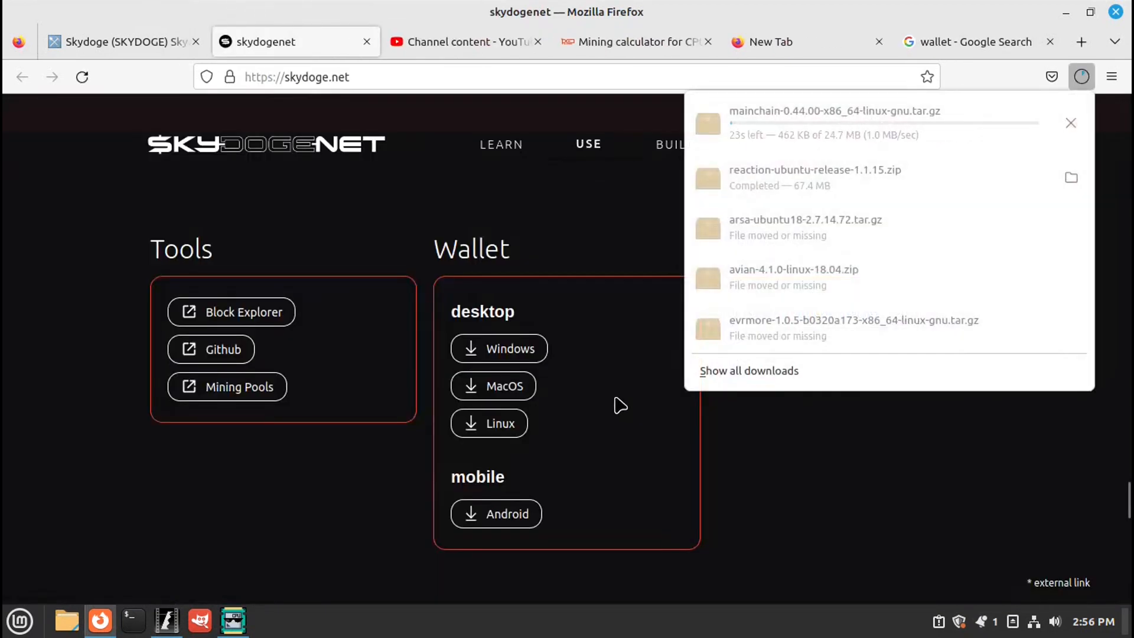
pyautogui.moveTo(692, 507)
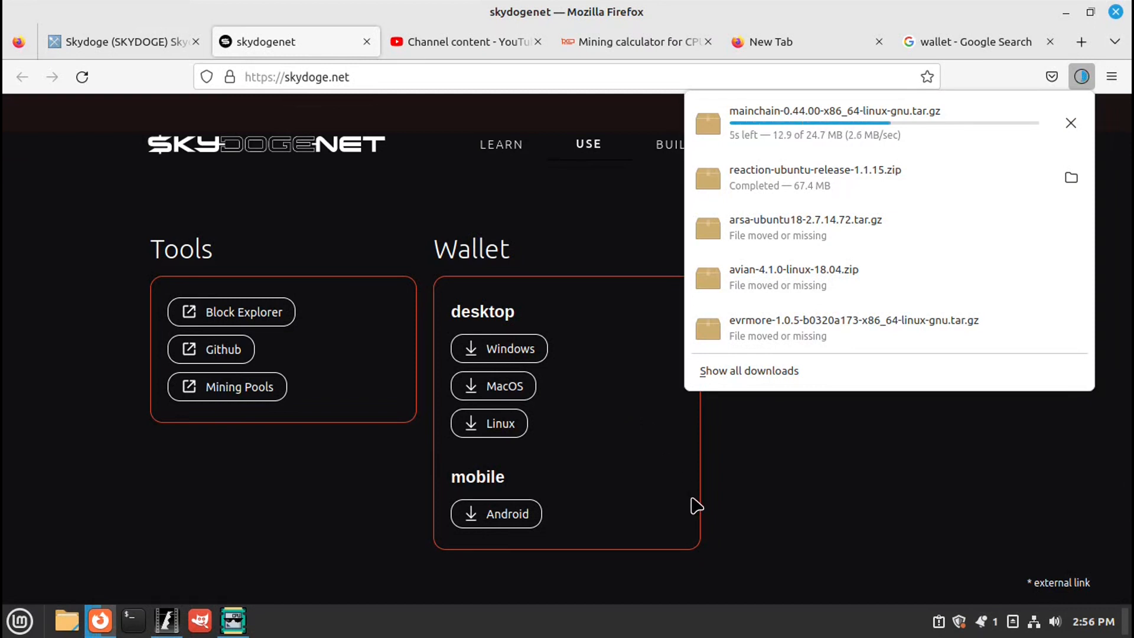
pyautogui.moveTo(713, 496)
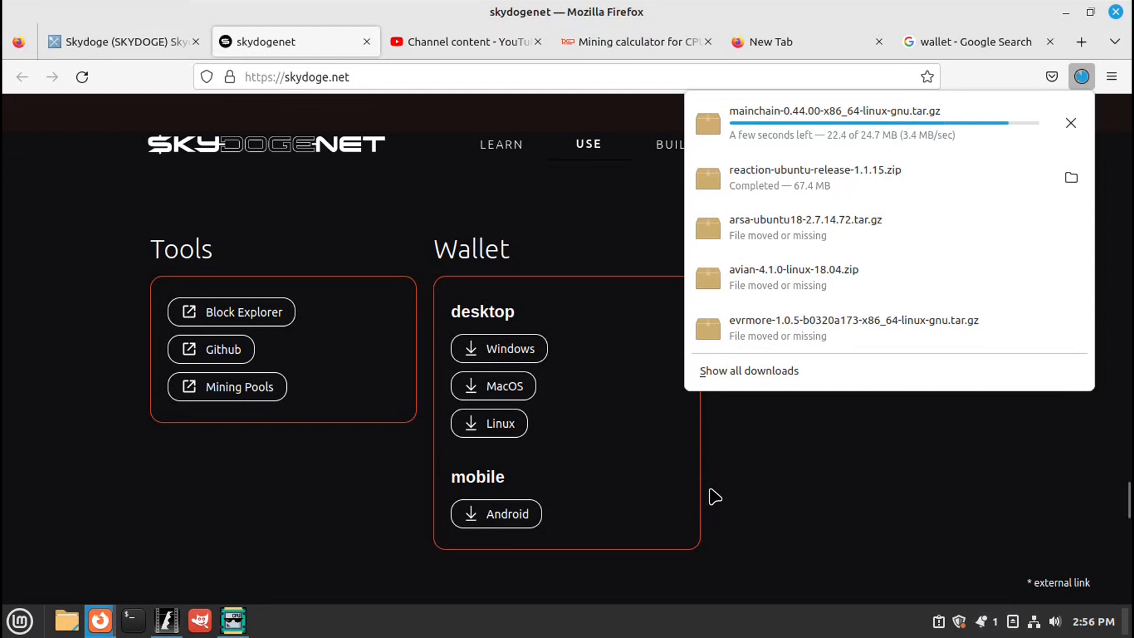
pyautogui.moveTo(860, 446)
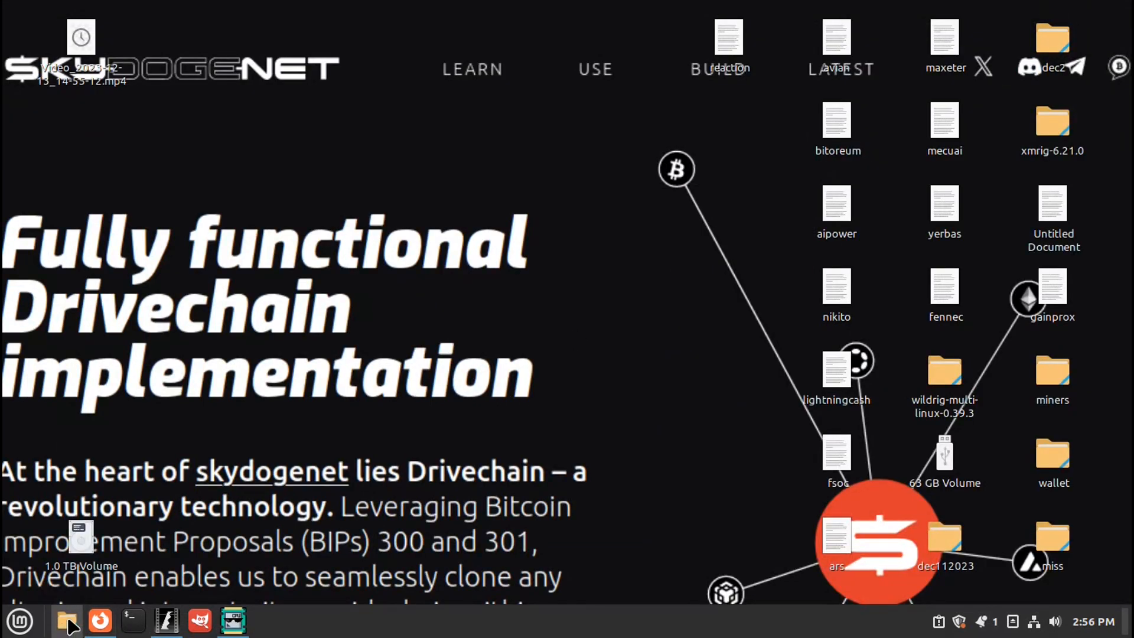
# Extract the mainchain-0.44.00 archive in Downloads into a mainchain-0.44.00 folder
pyautogui.click(66, 616)
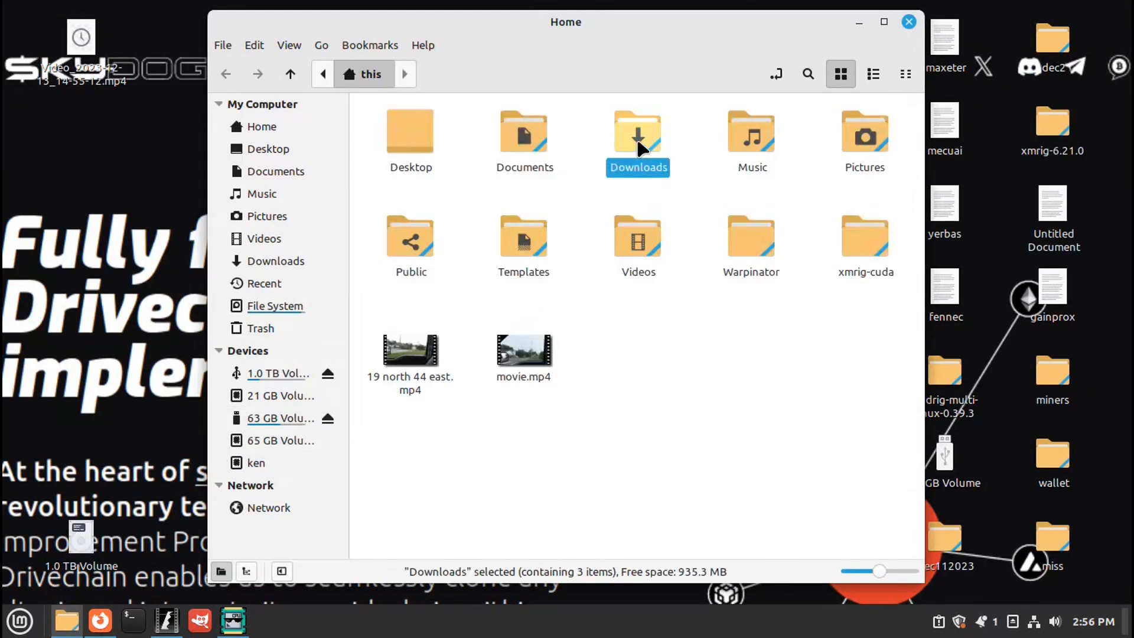
pyautogui.doubleClick(638, 132)
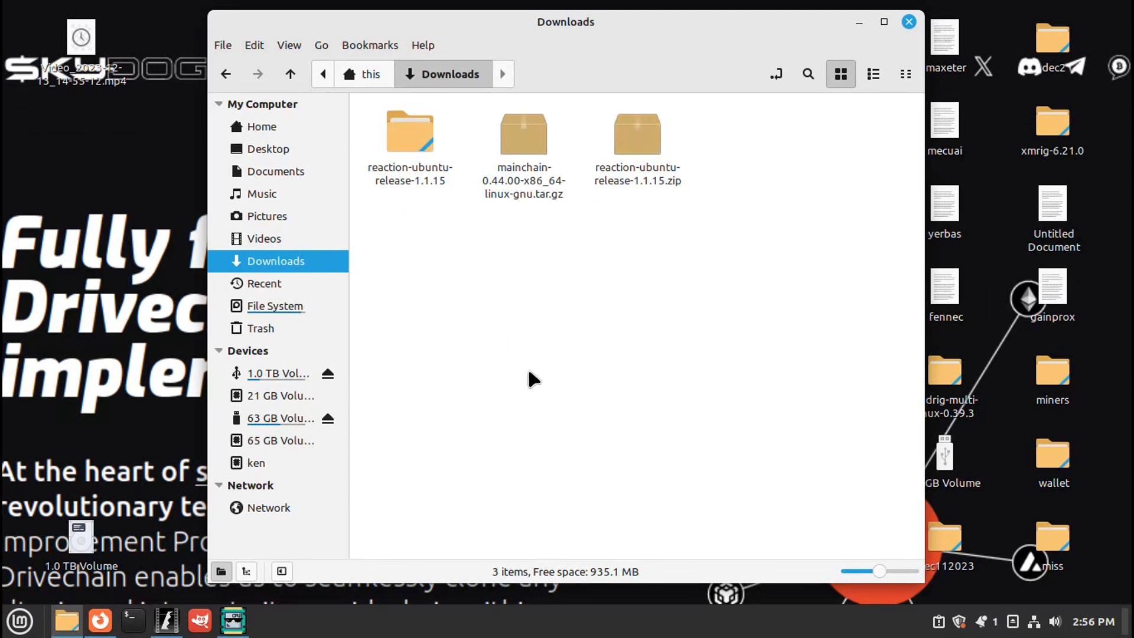
pyautogui.moveTo(512, 162)
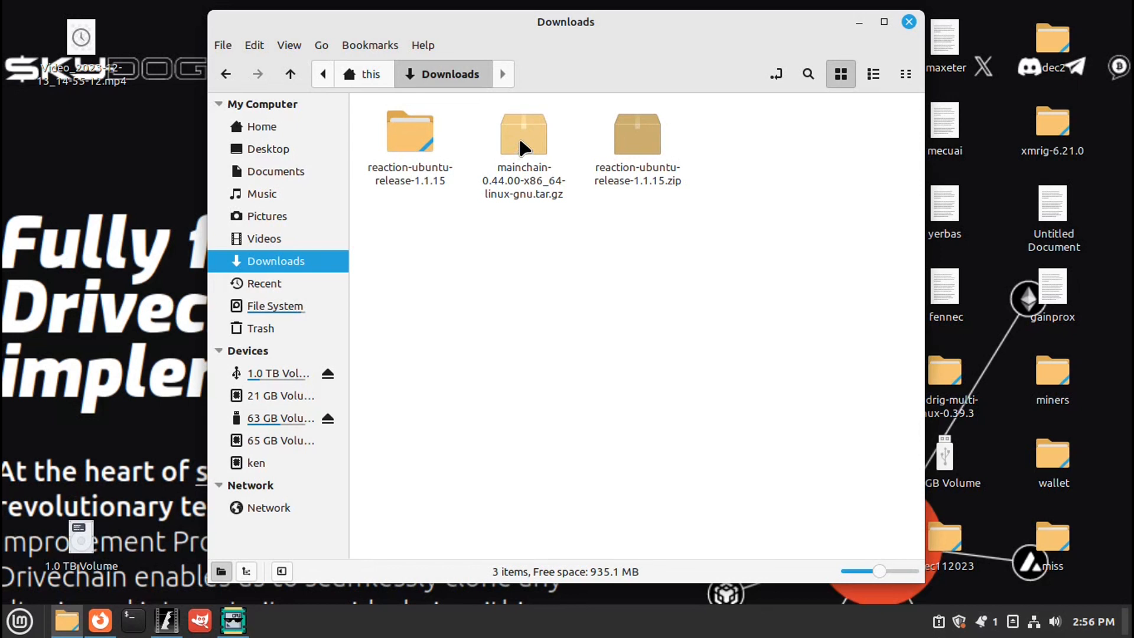
pyautogui.rightClick(522, 142)
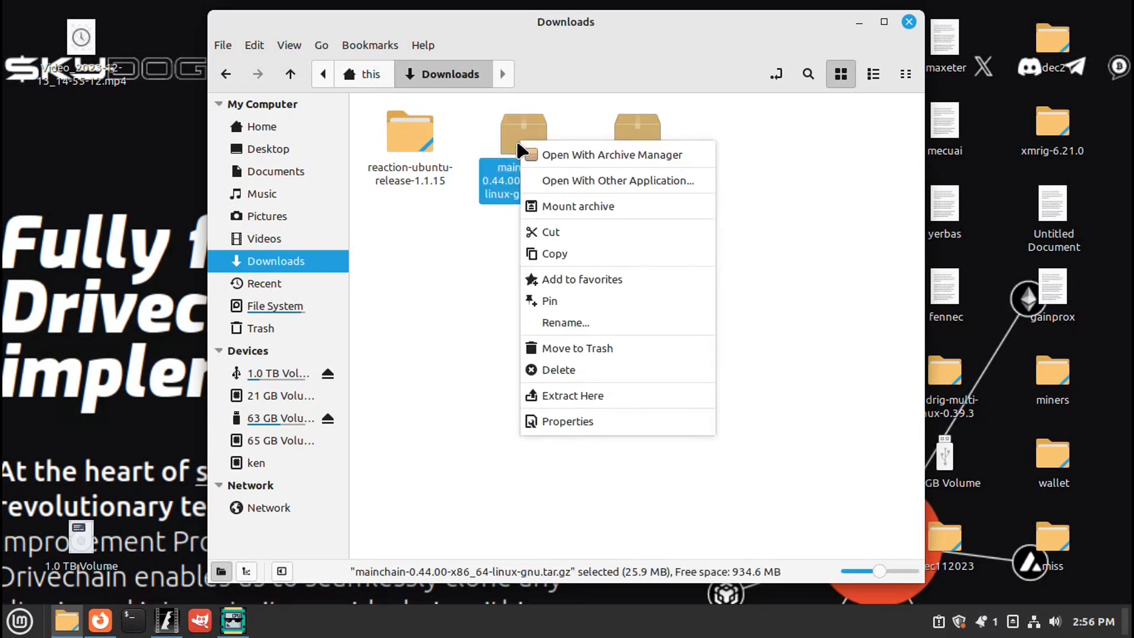
pyautogui.click(573, 396)
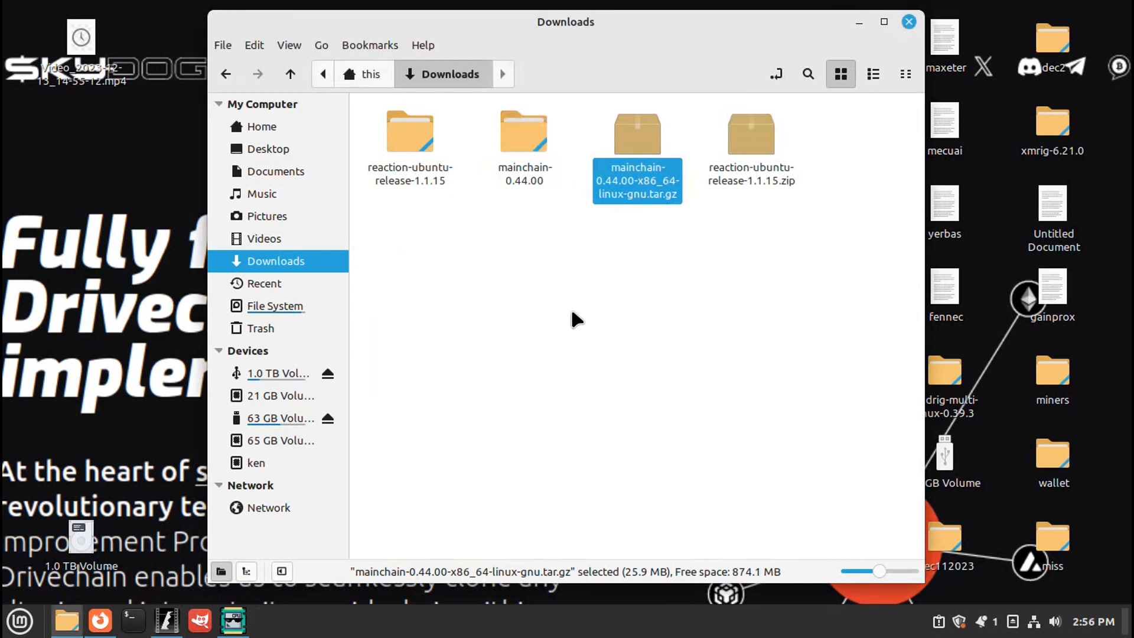
pyautogui.moveTo(579, 325)
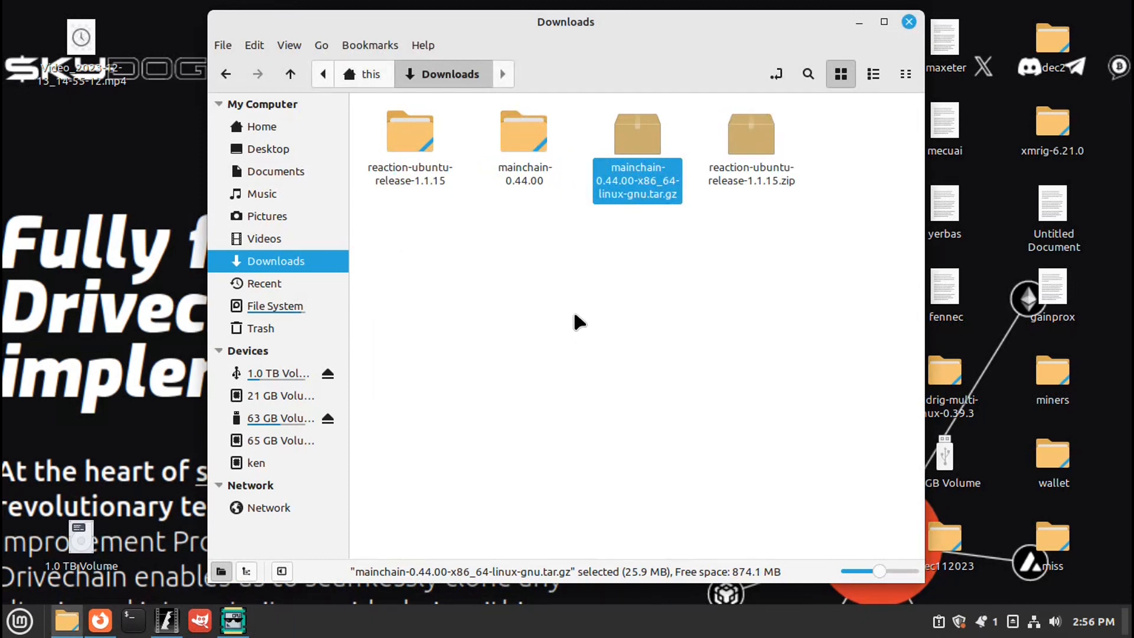
pyautogui.moveTo(542, 258)
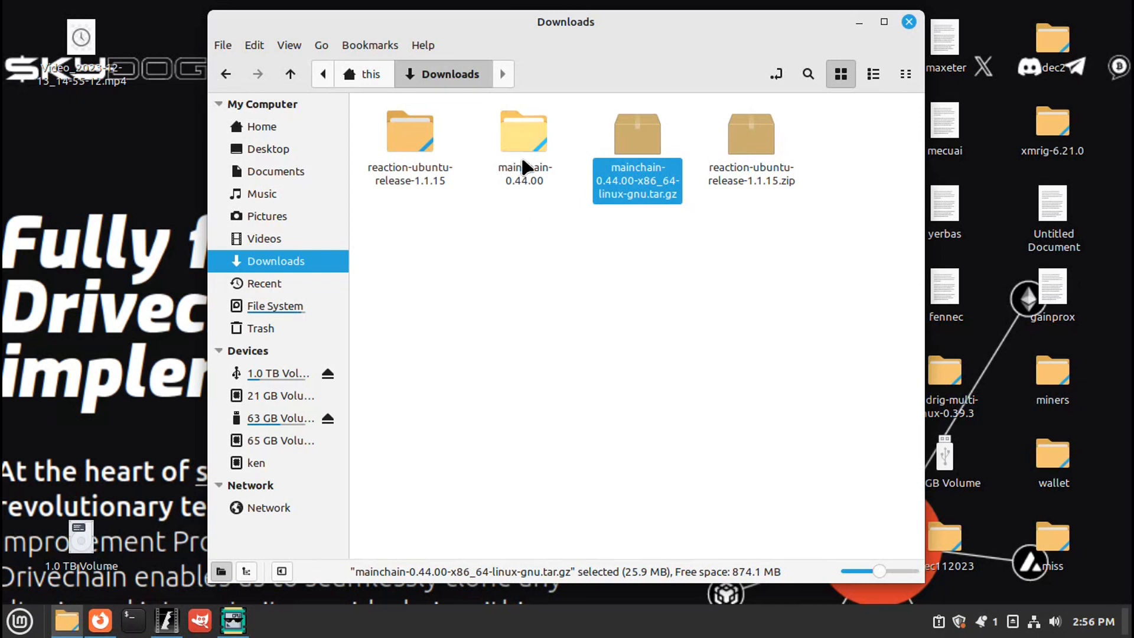
pyautogui.moveTo(528, 191)
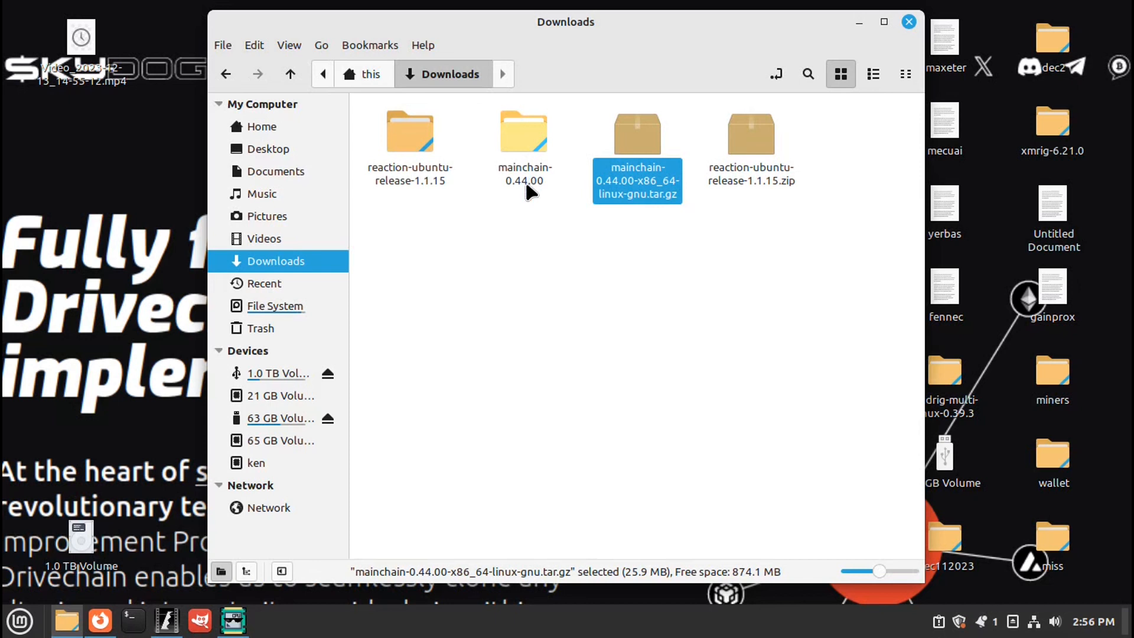
pyautogui.moveTo(544, 239)
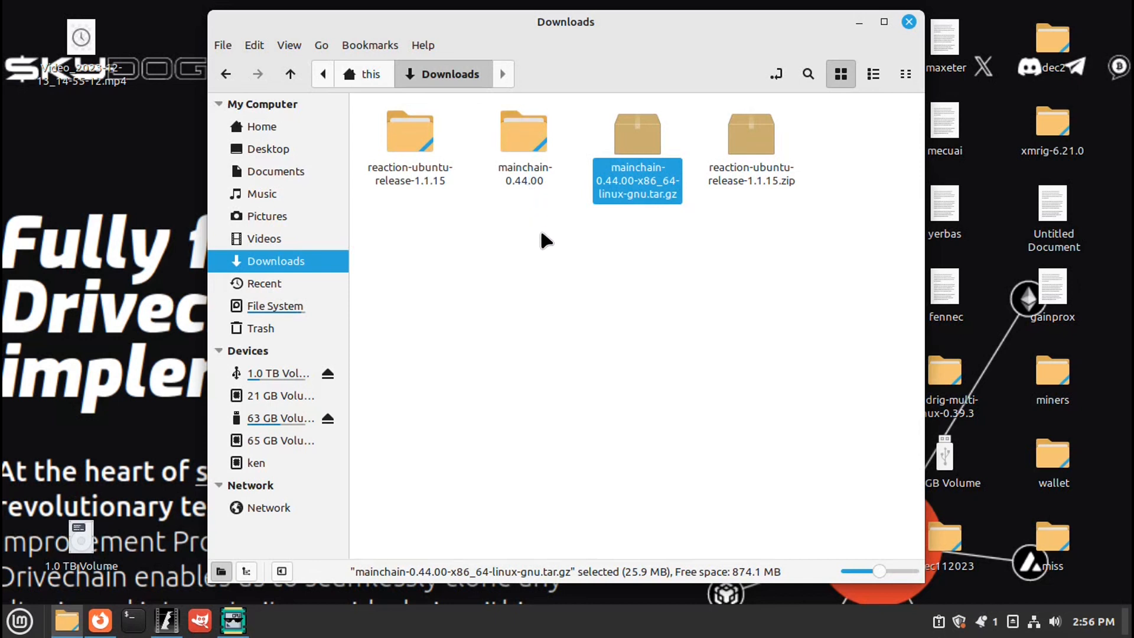
# Go into mainchain-0.44.00/bin where the skydoge executables live
pyautogui.click(523, 133)
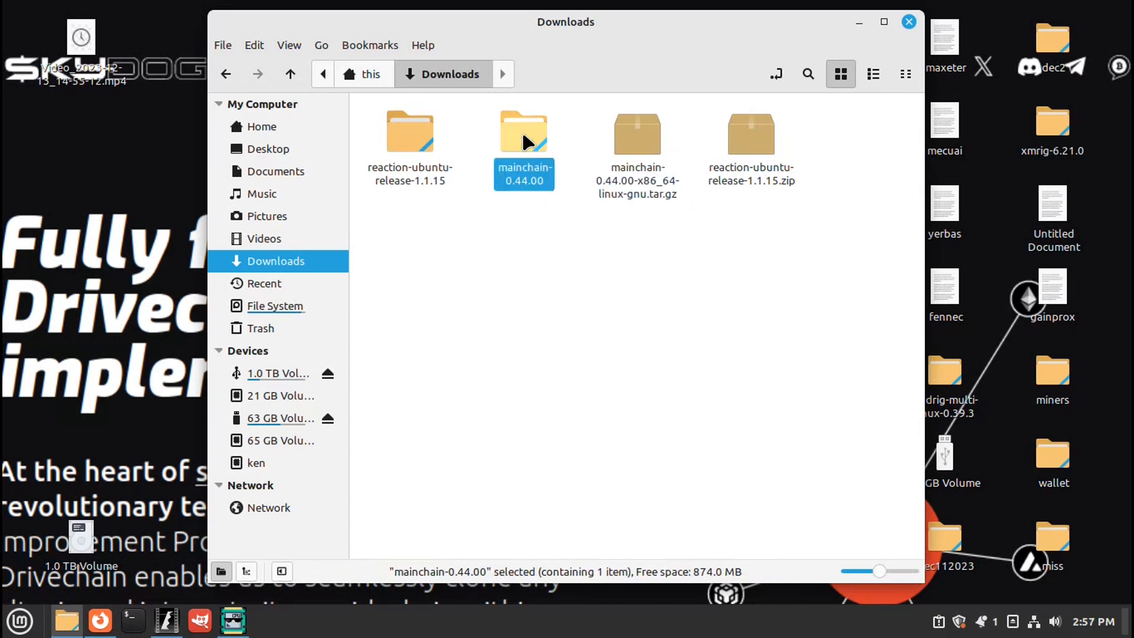
pyautogui.doubleClick(524, 131)
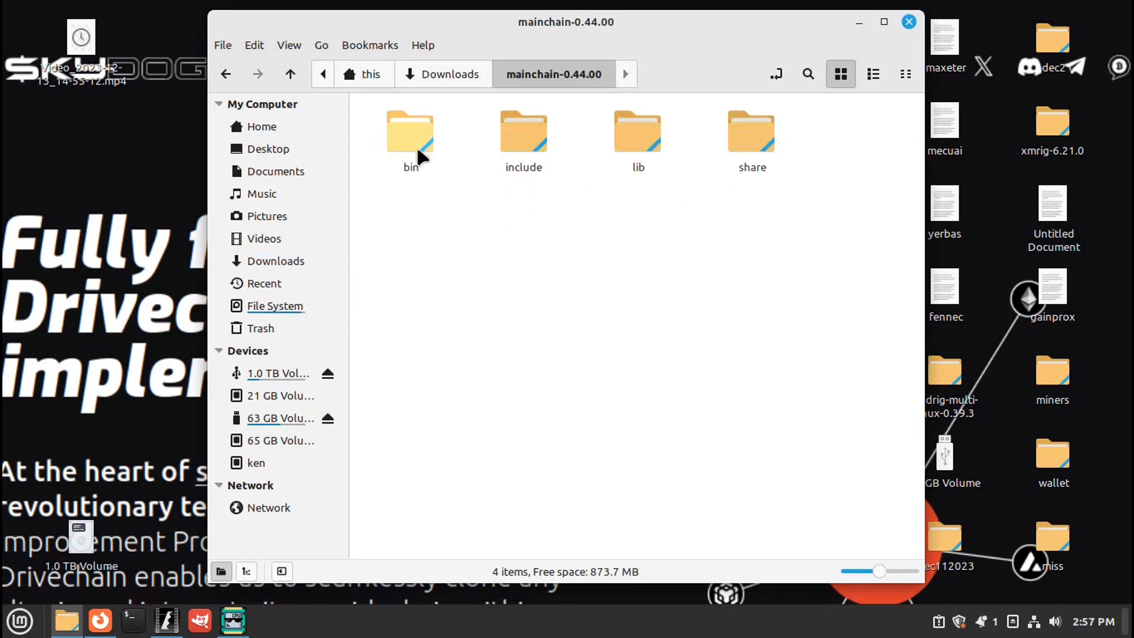
pyautogui.doubleClick(410, 131)
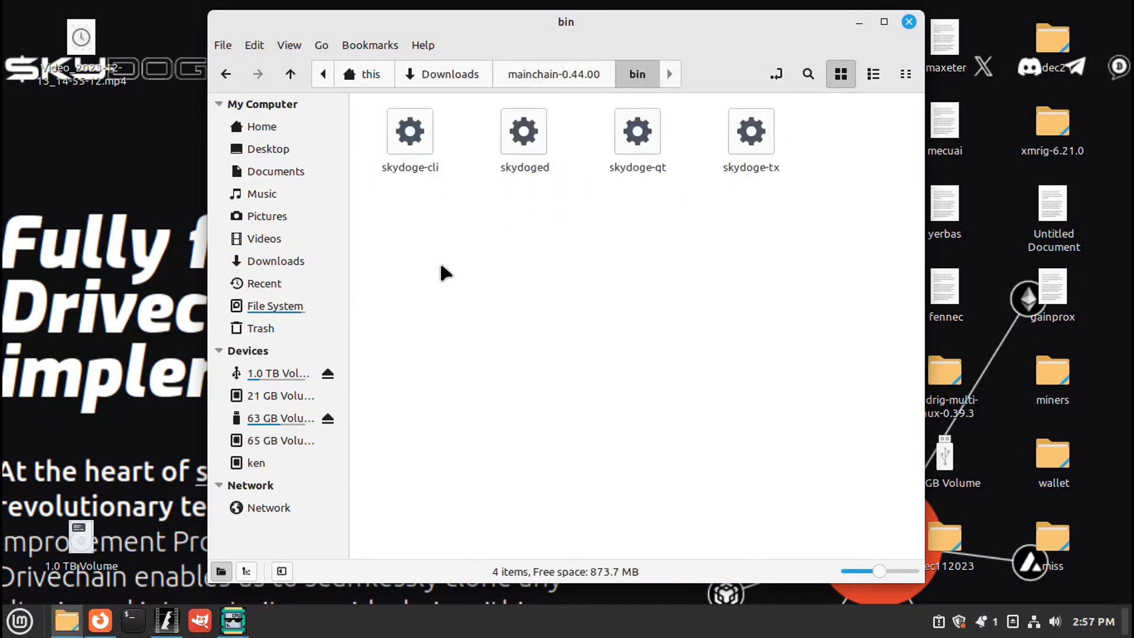
pyautogui.moveTo(492, 323)
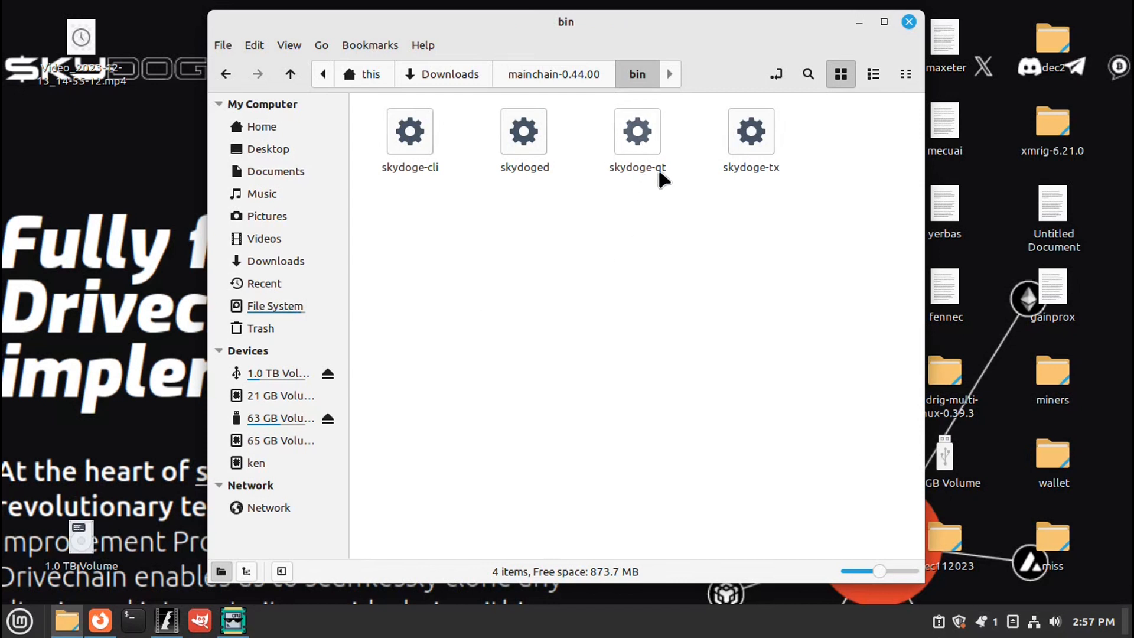
pyautogui.moveTo(579, 336)
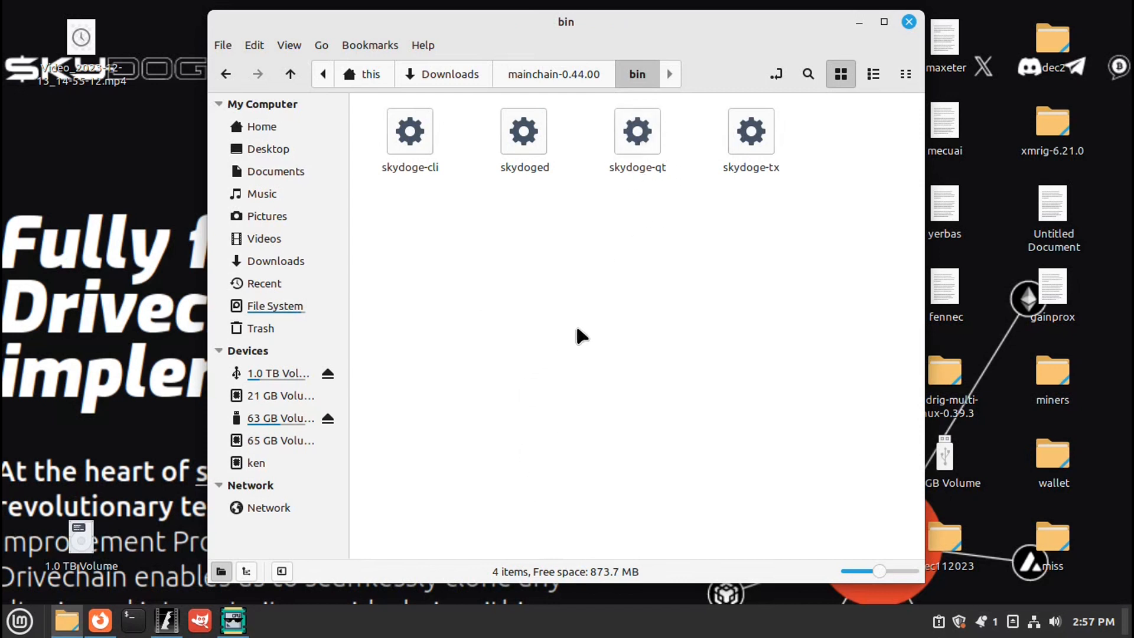
pyautogui.rightClick(579, 335)
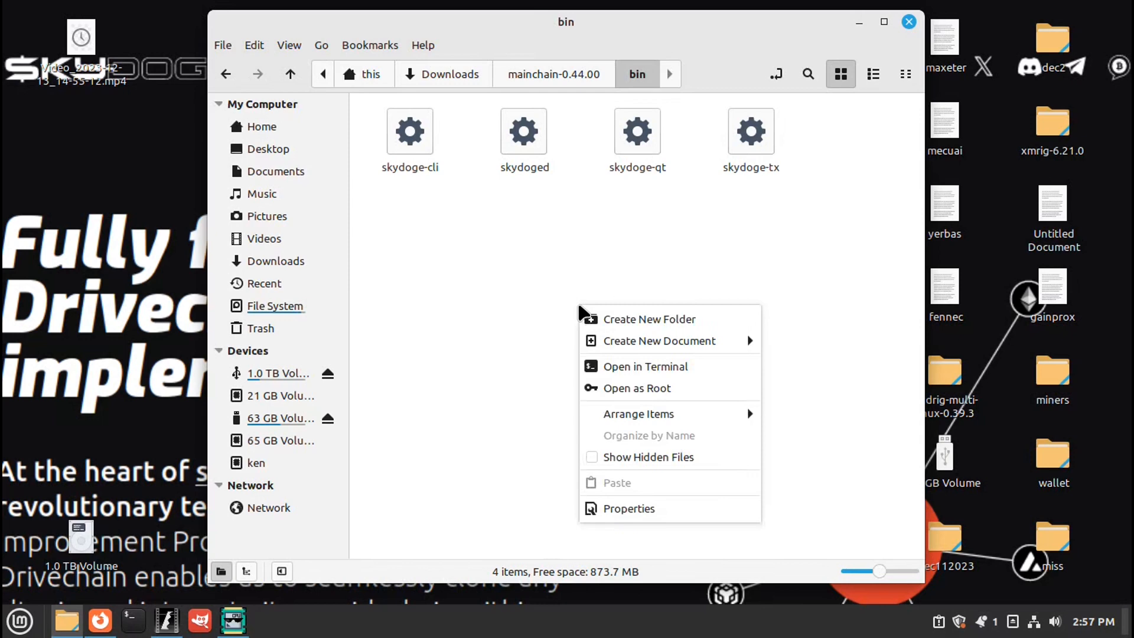
# From a terminal in bin, list the files and run ./skydoge-qt to start the wallet
pyautogui.click(646, 371)
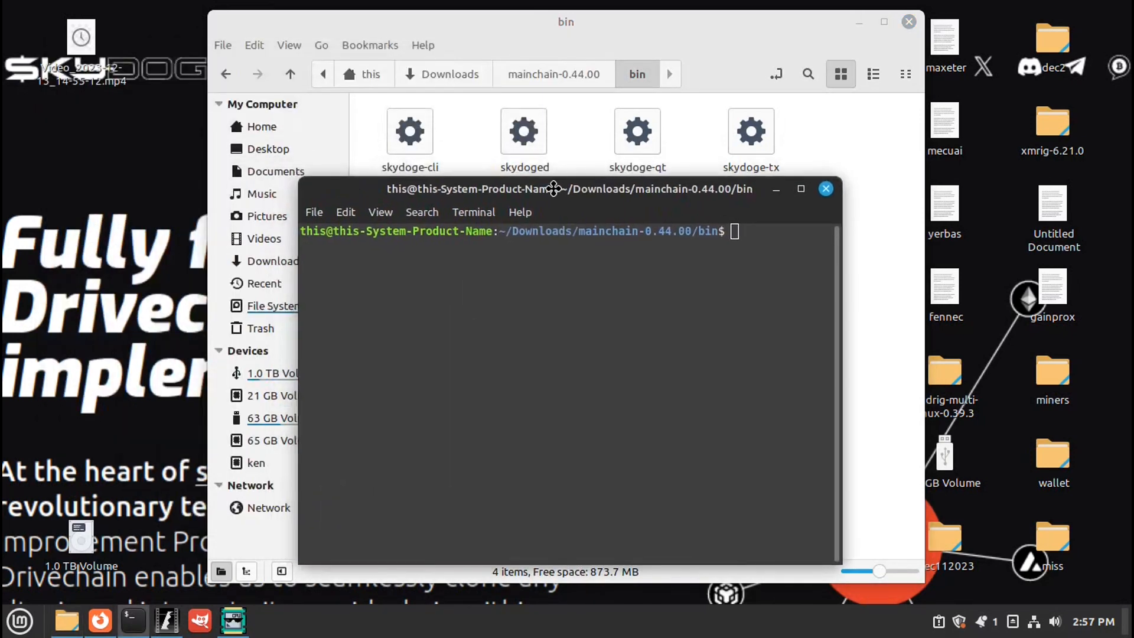
pyautogui.write('ls')
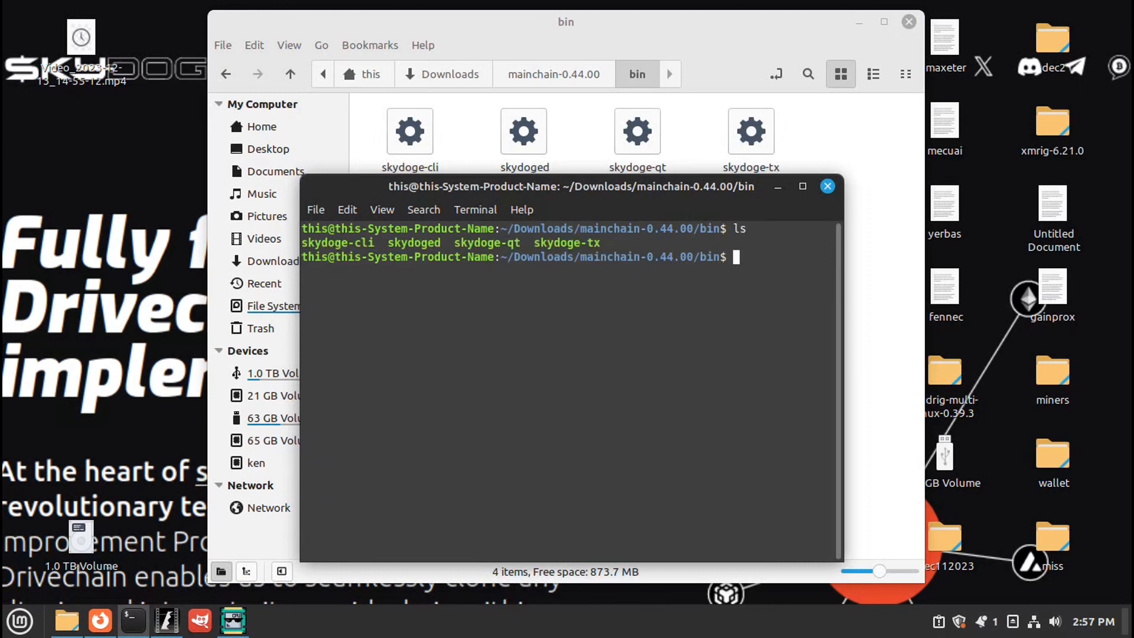
pyautogui.write('./')
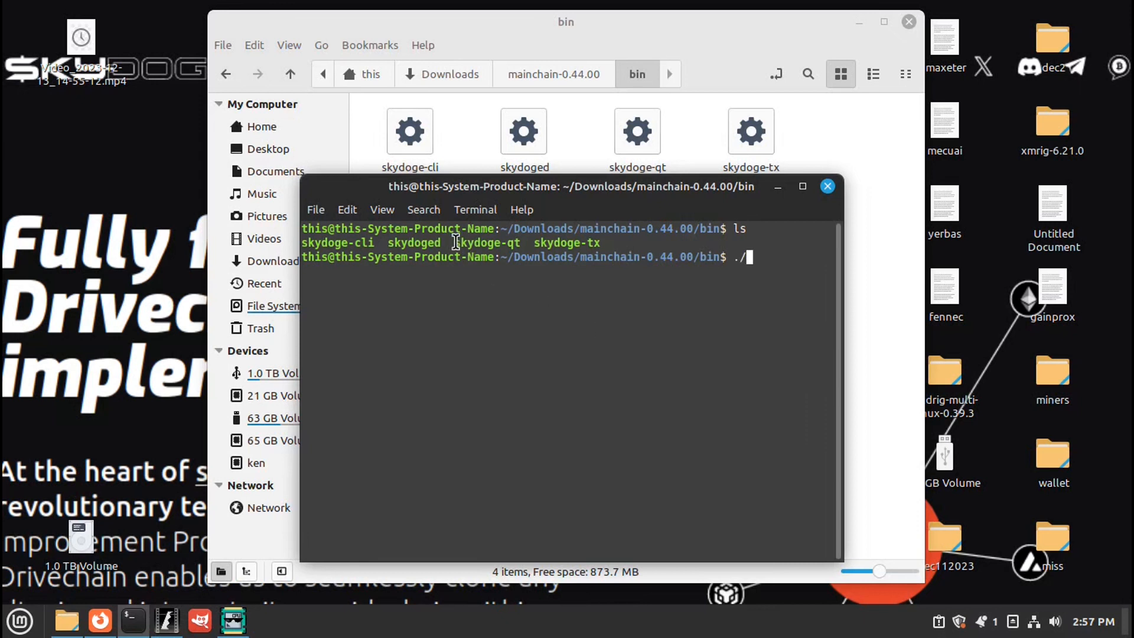
pyautogui.doubleClick(487, 244)
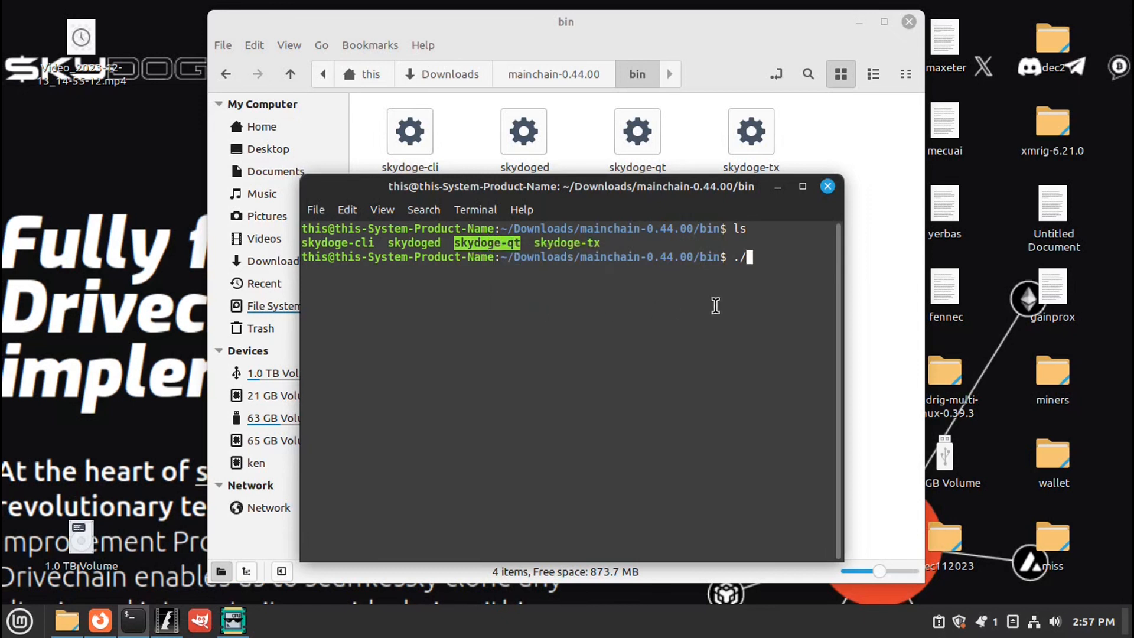
pyautogui.write('skydoge-qt')
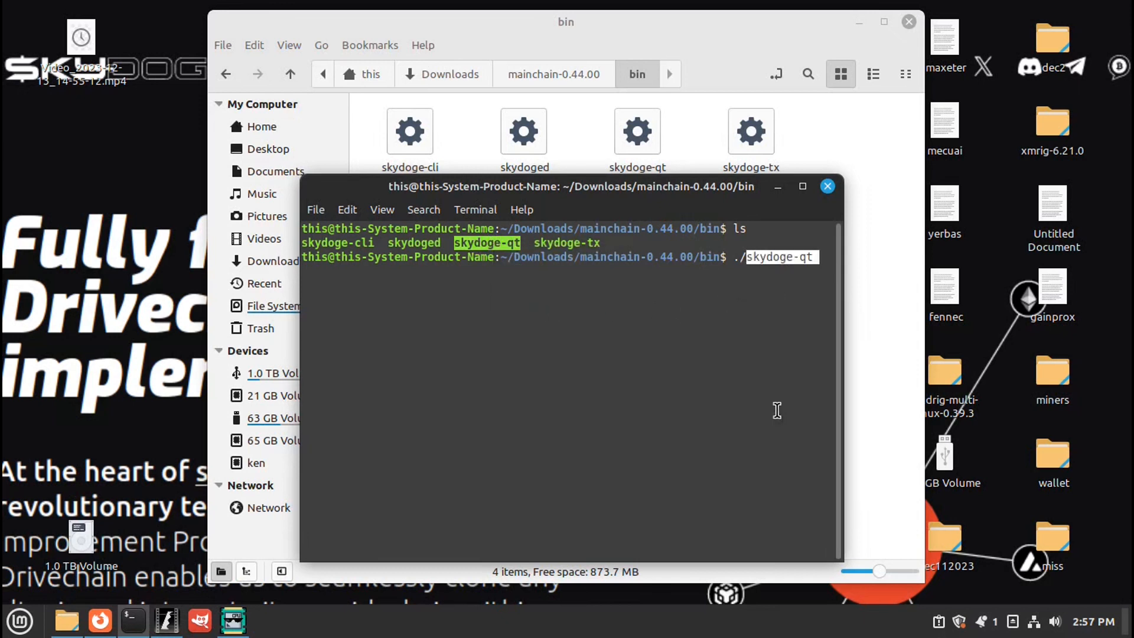
pyautogui.moveTo(742, 407)
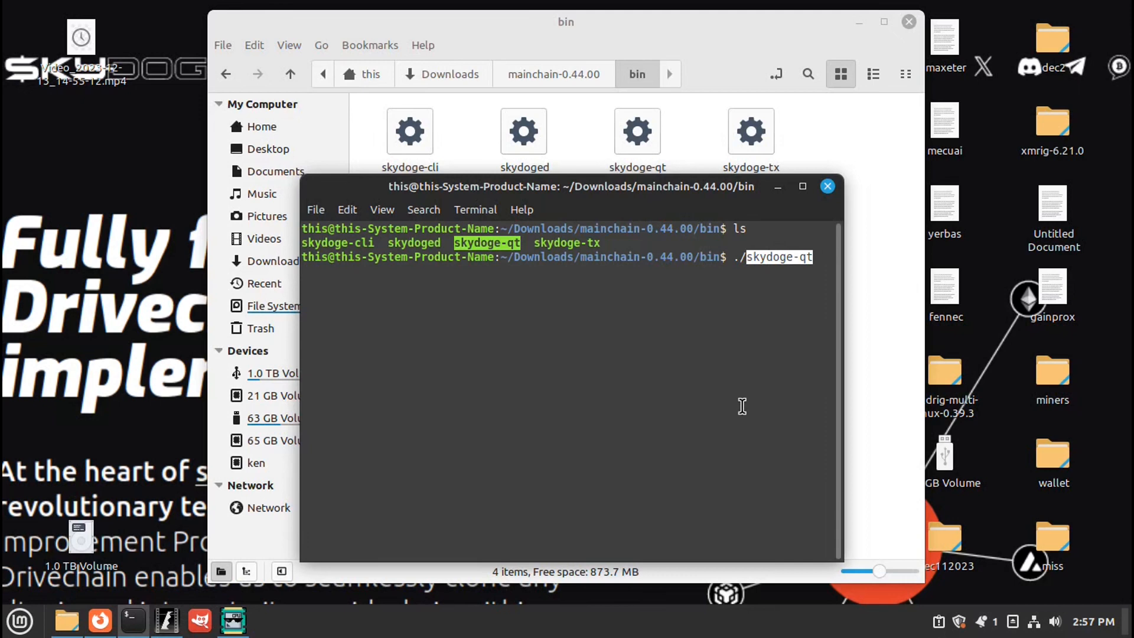
pyautogui.press('Return')
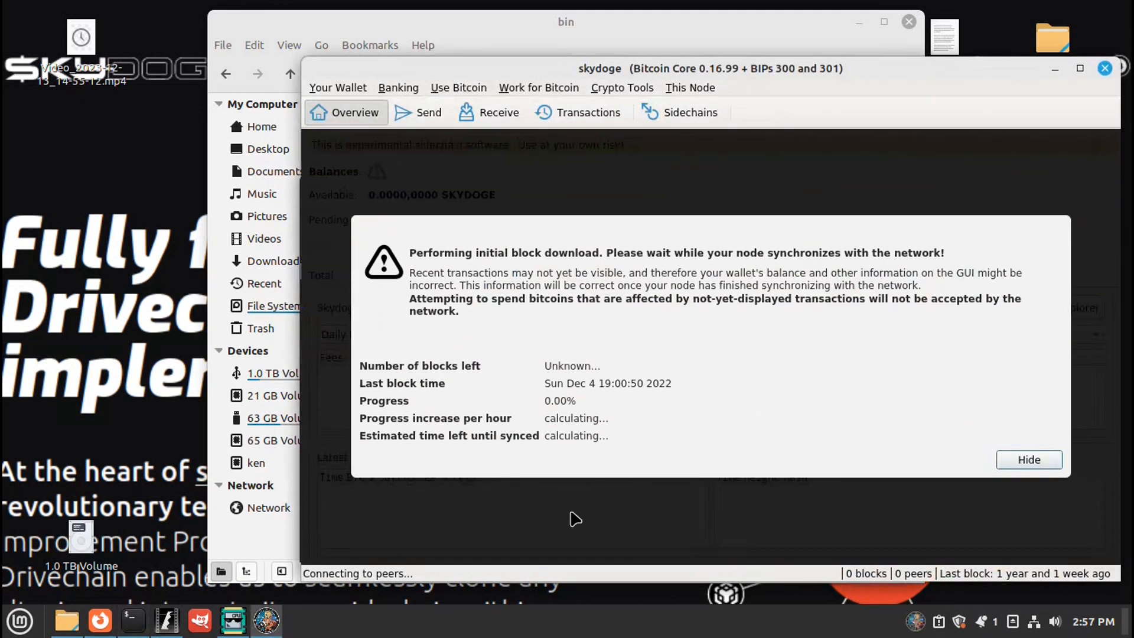
pyautogui.moveTo(774, 296)
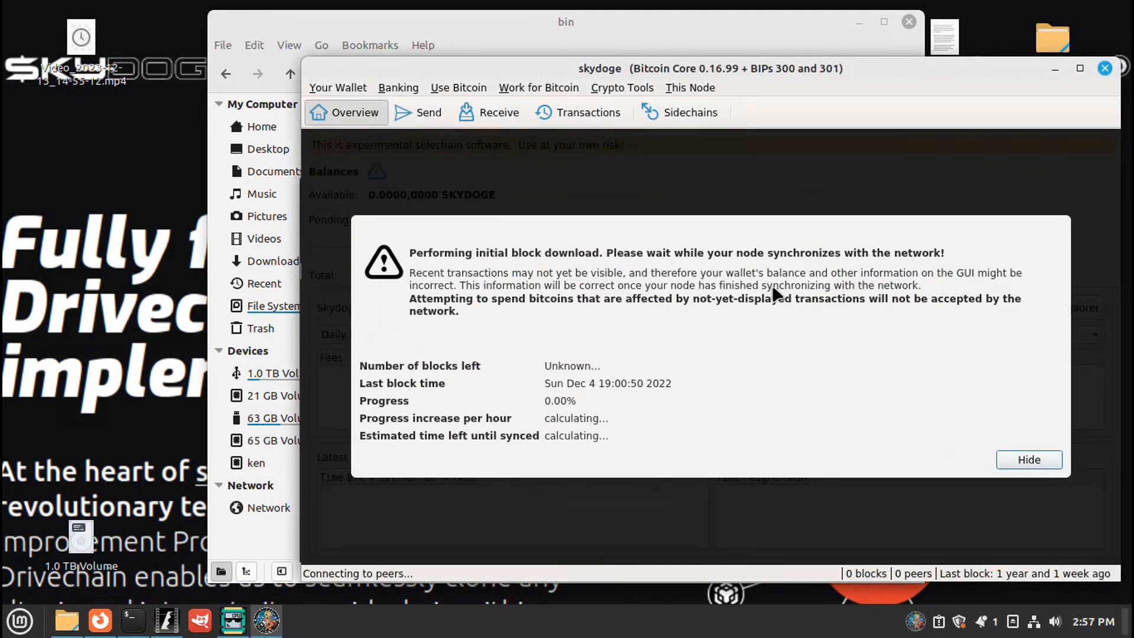
pyautogui.moveTo(652, 433)
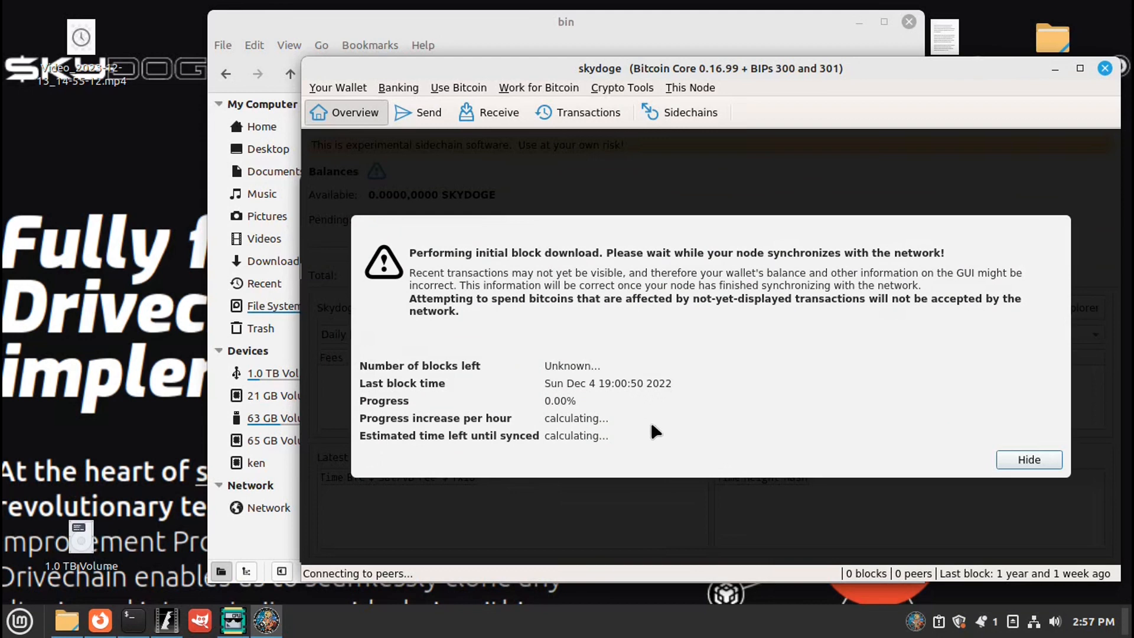
pyautogui.moveTo(965, 438)
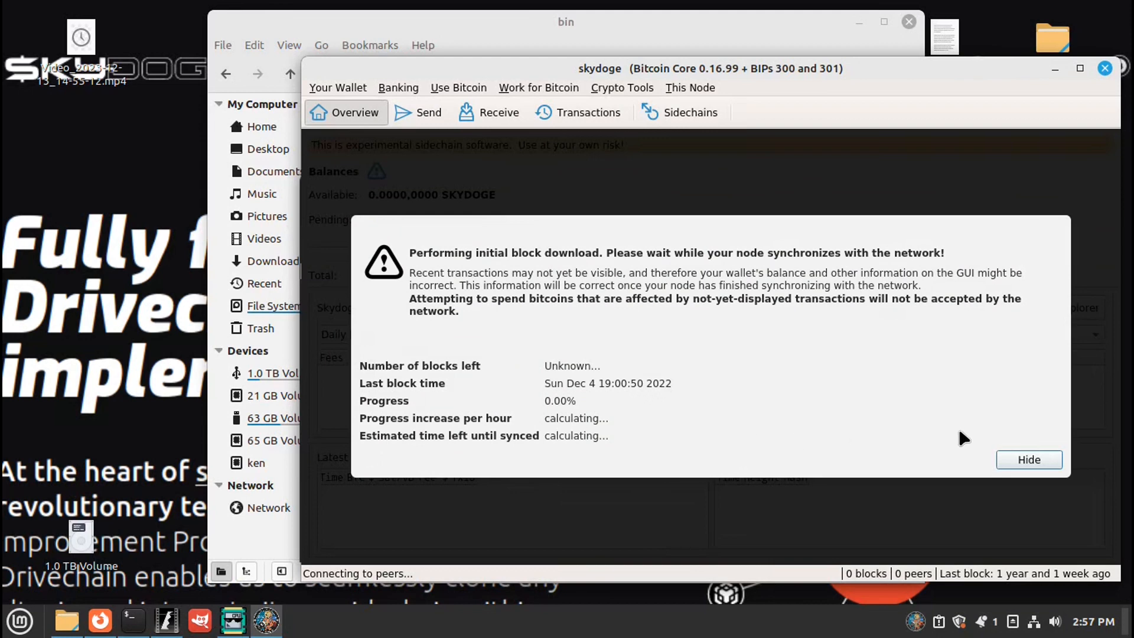
# Hide the initial block download notice to show the wallet overview
pyautogui.click(1029, 459)
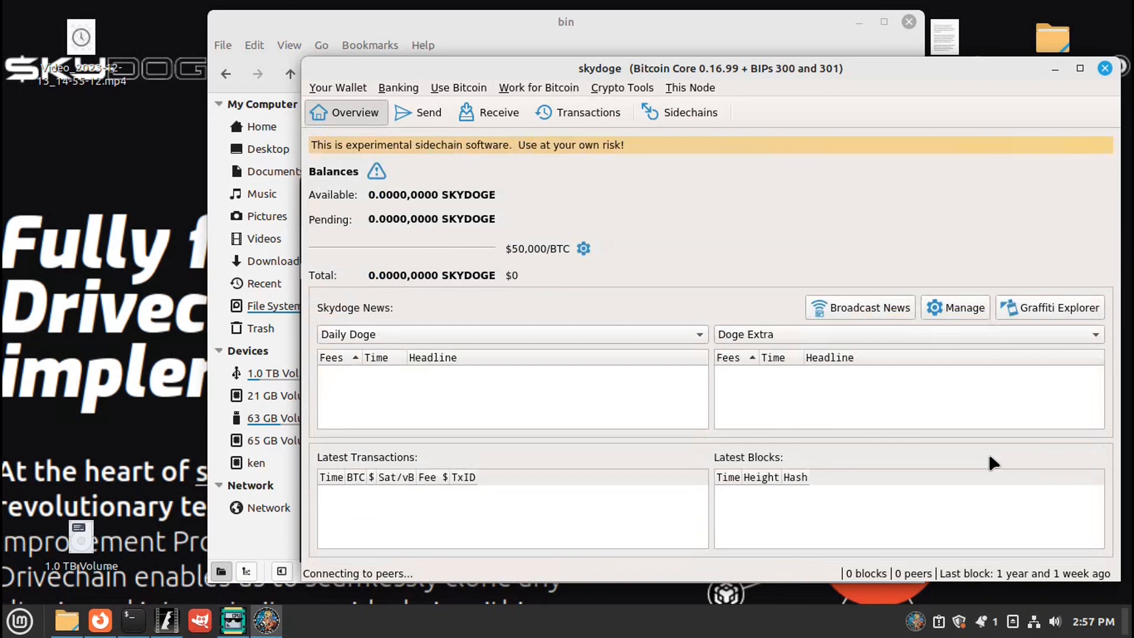
pyautogui.moveTo(508, 373)
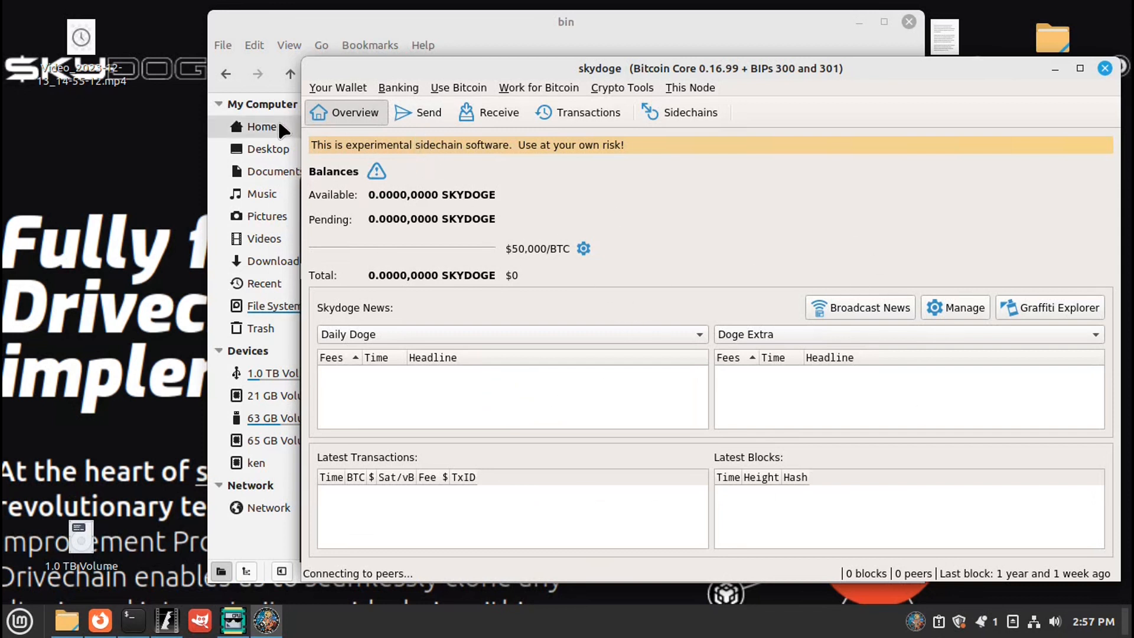
pyautogui.moveTo(497, 119)
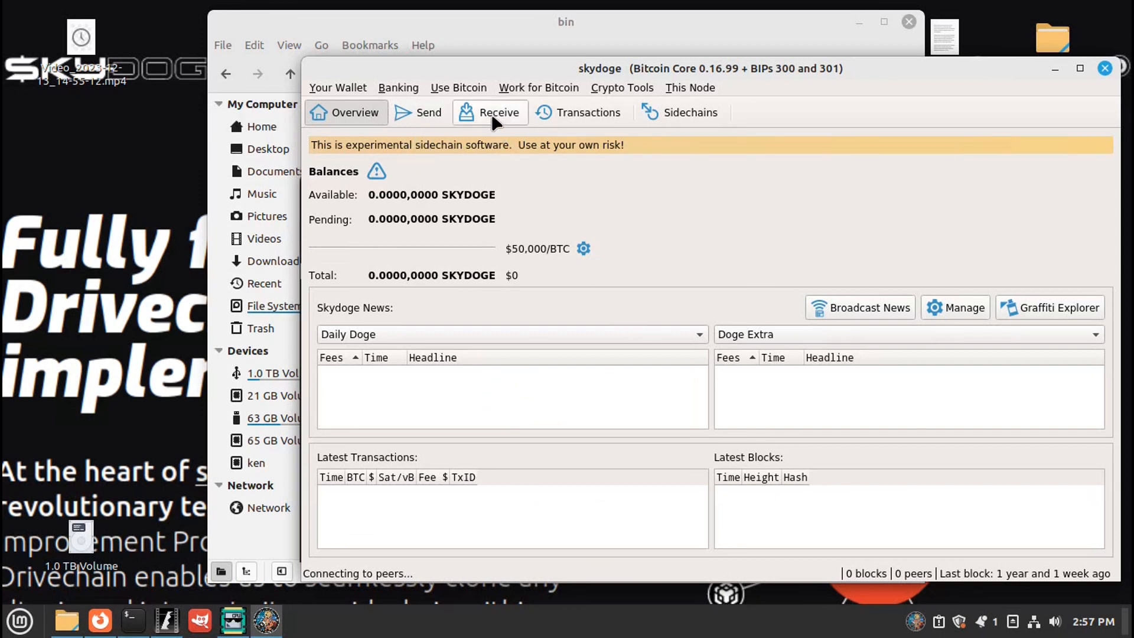
# Show the wallet's receiving address, then close the terminal and bin folder windows
pyautogui.click(499, 112)
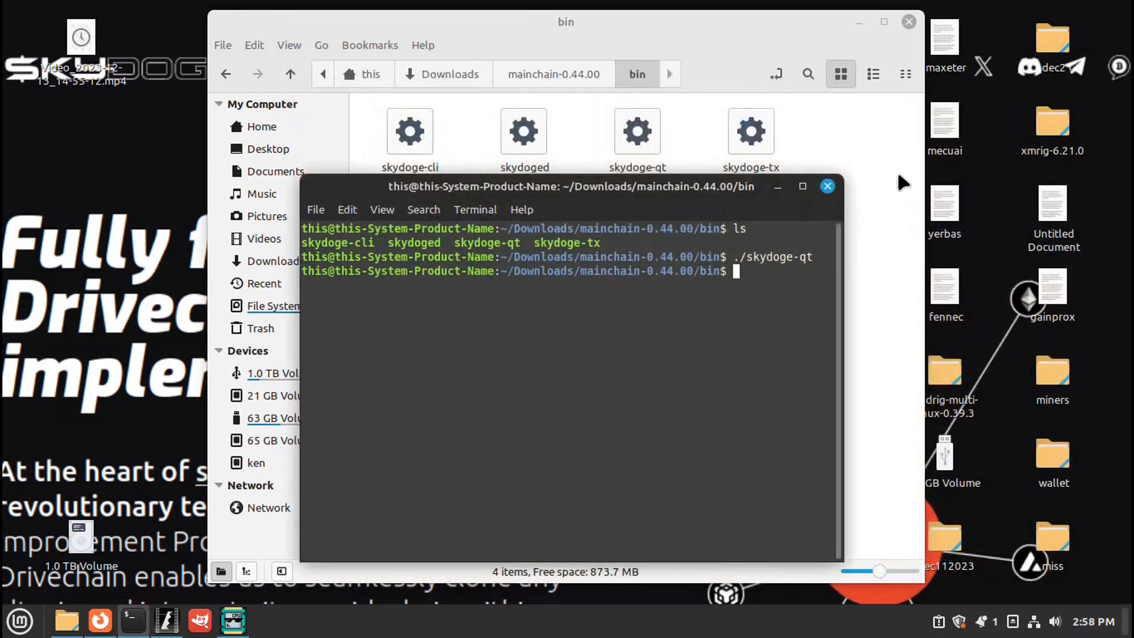
pyautogui.click(827, 186)
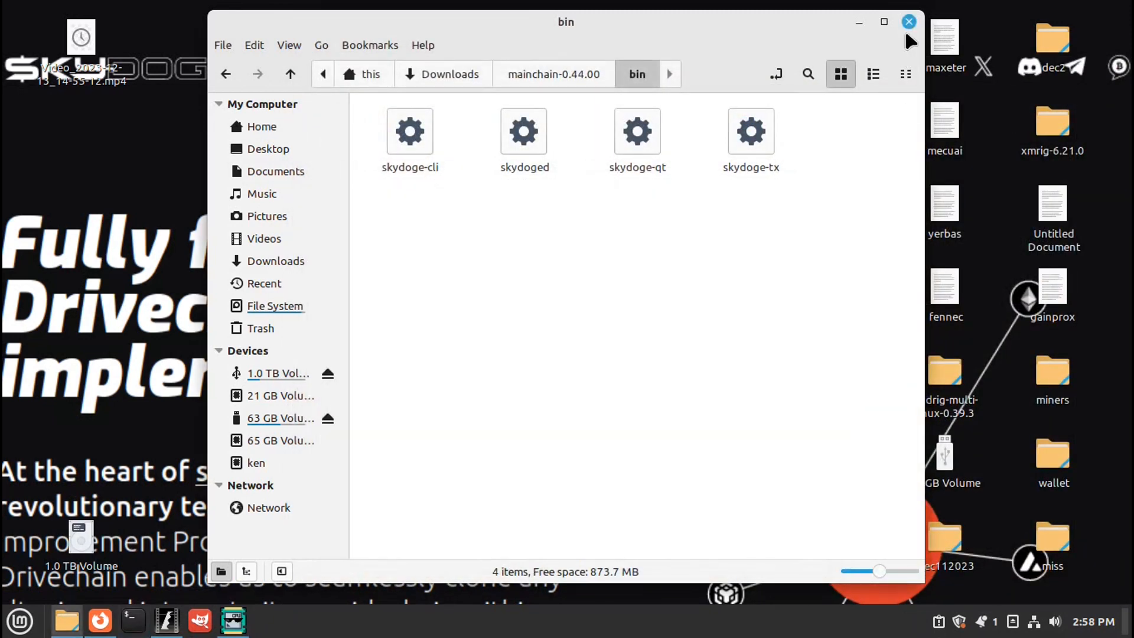
pyautogui.click(907, 21)
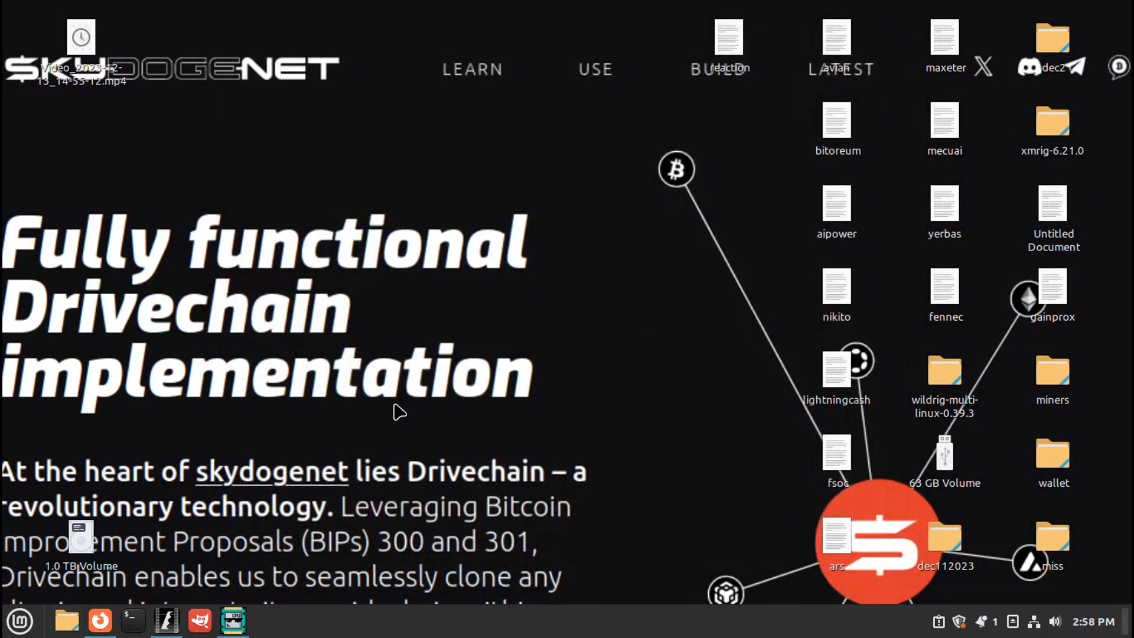
pyautogui.moveTo(611, 377)
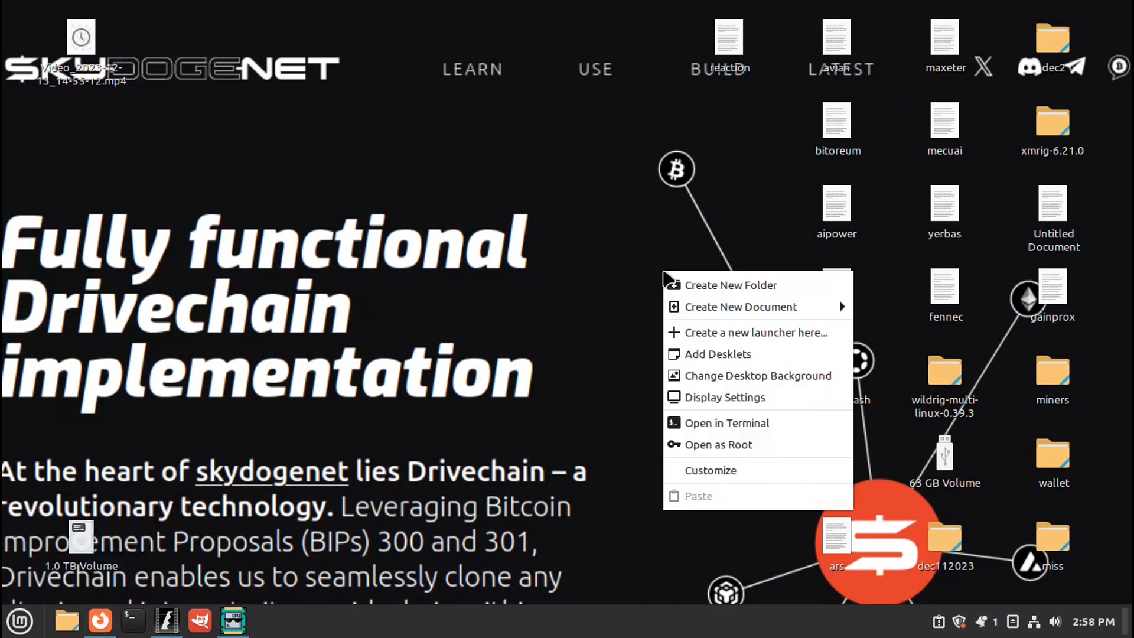
pyautogui.moveTo(730, 318)
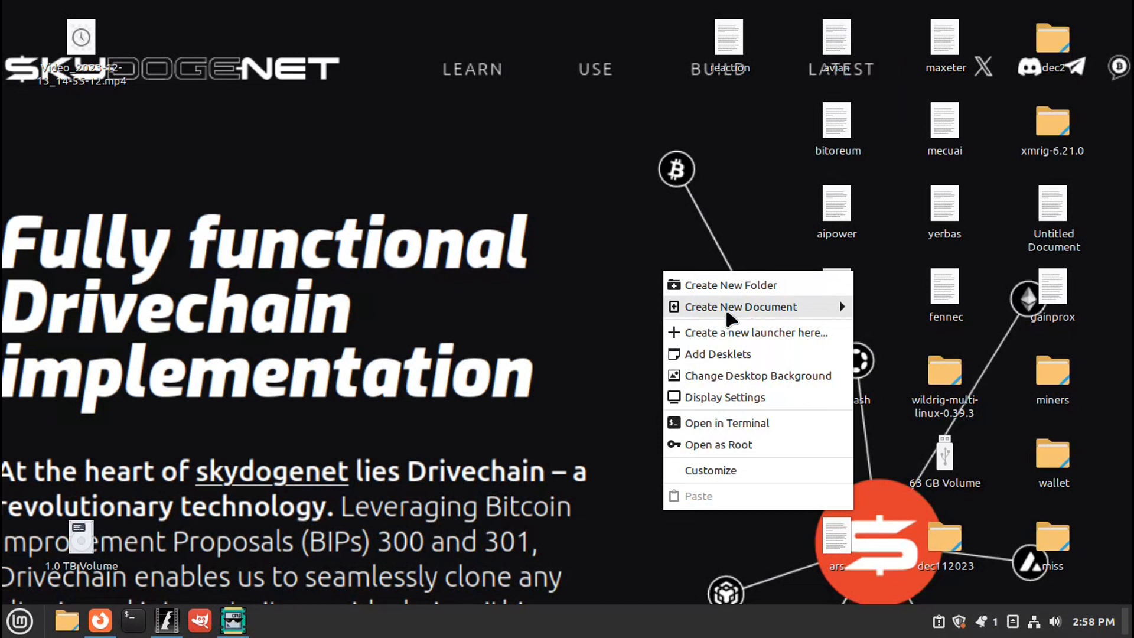
pyautogui.moveTo(728, 310)
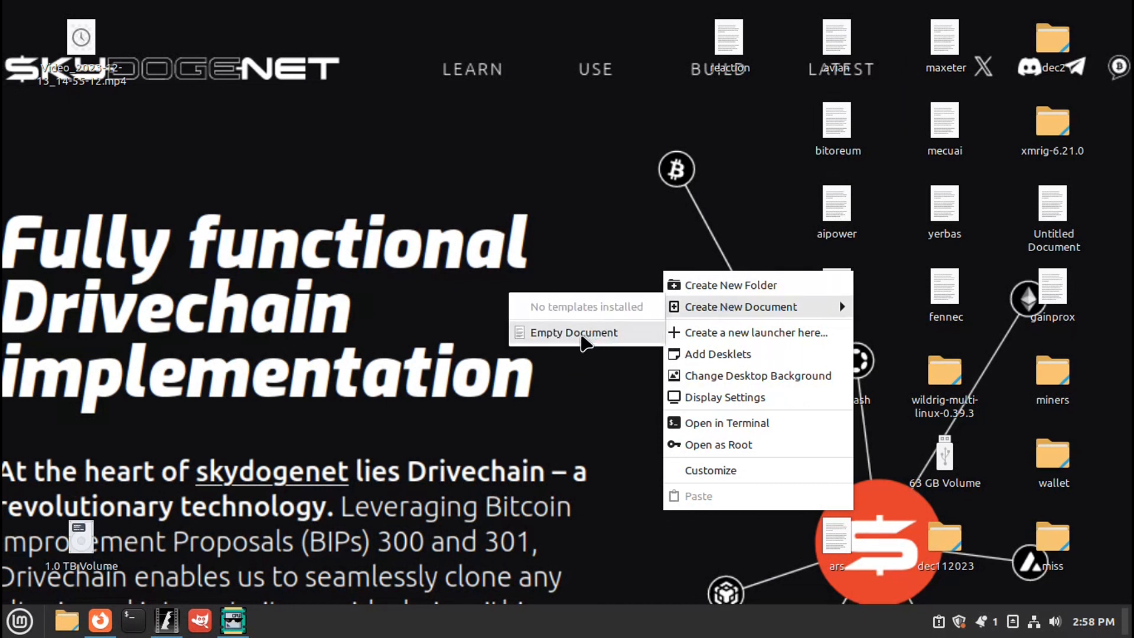
# Create an empty desktop document named skydoge and open it for editing
pyautogui.click(574, 333)
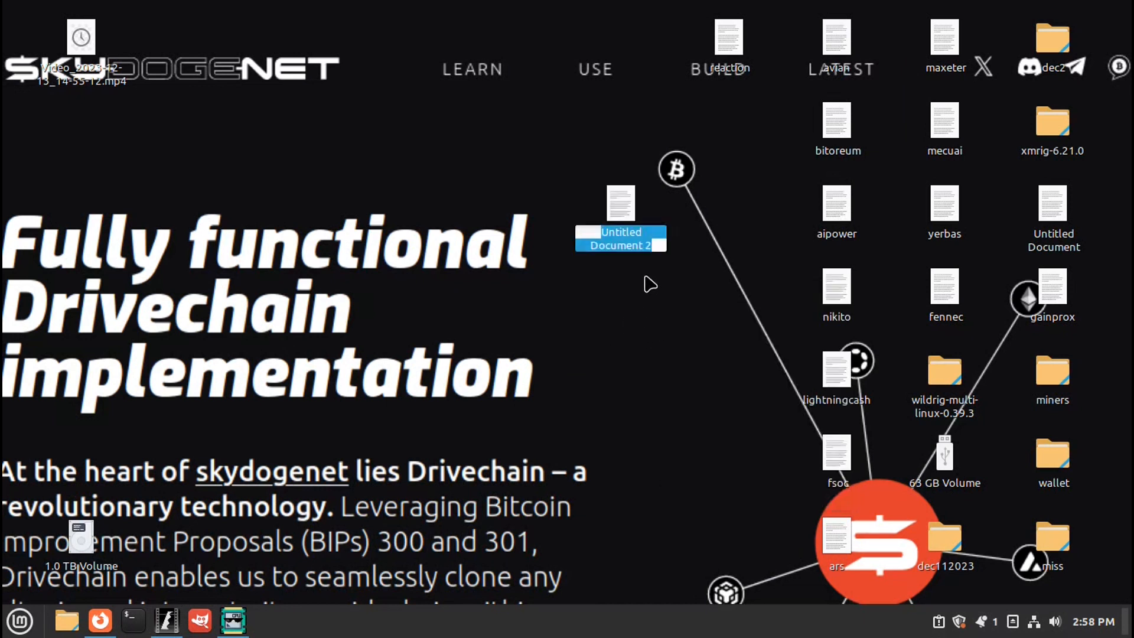
pyautogui.write('s')
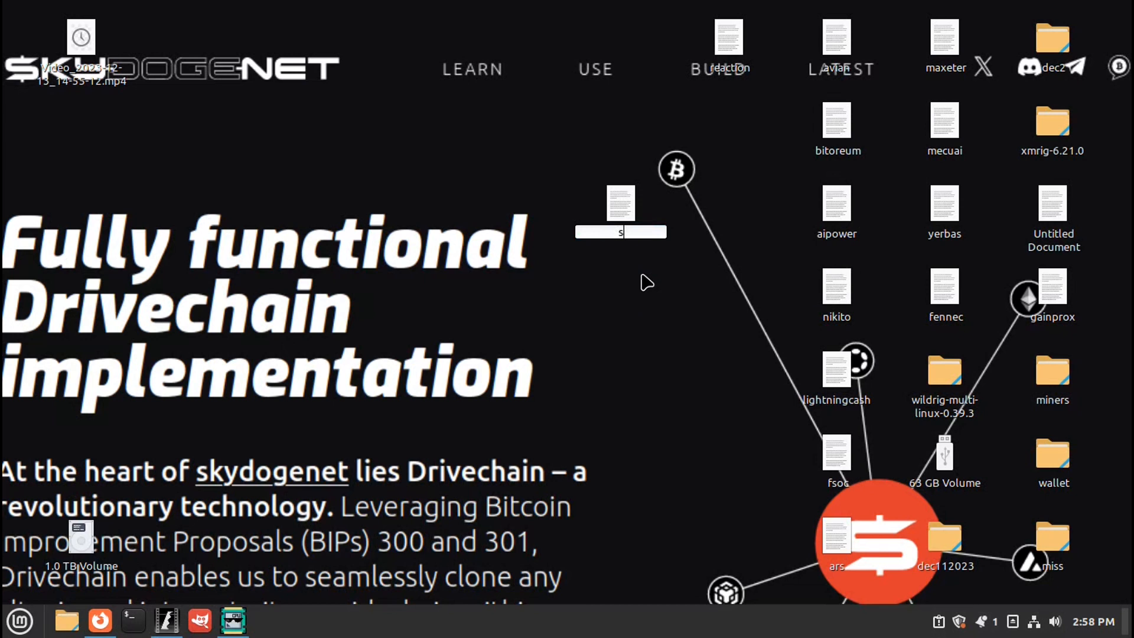
pyautogui.write('ky')
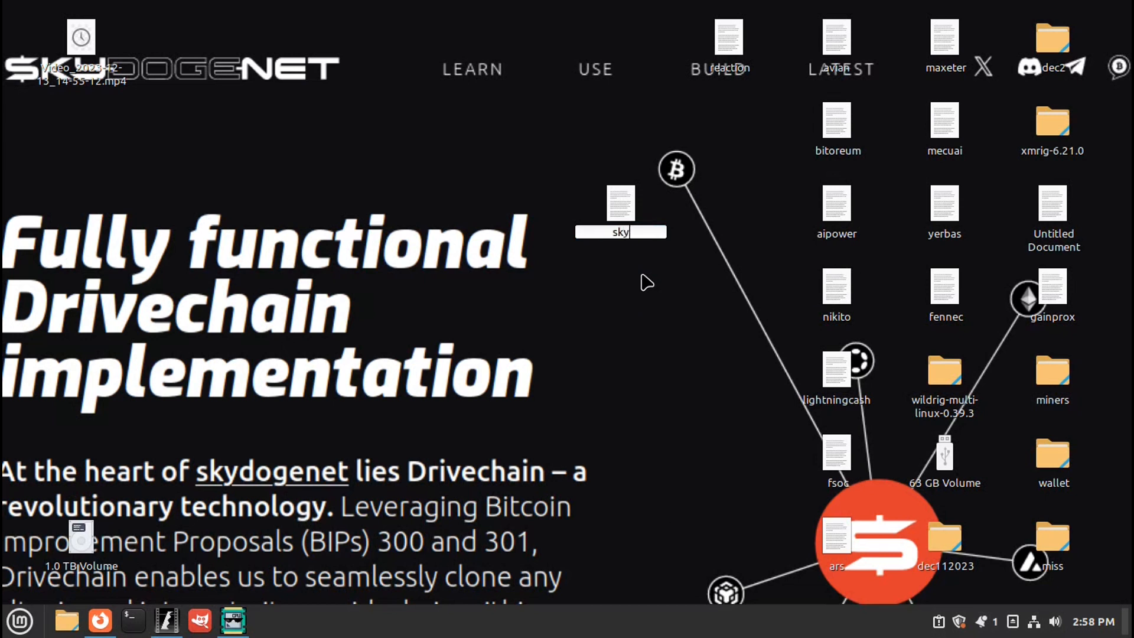
pyautogui.write('doge')
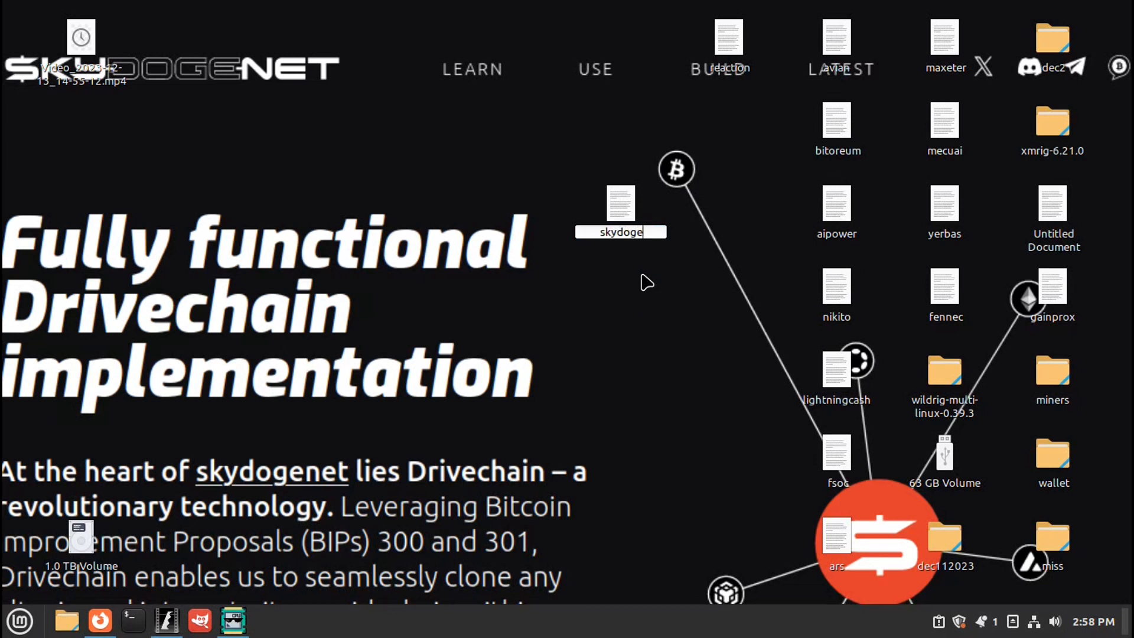
pyautogui.click(620, 203)
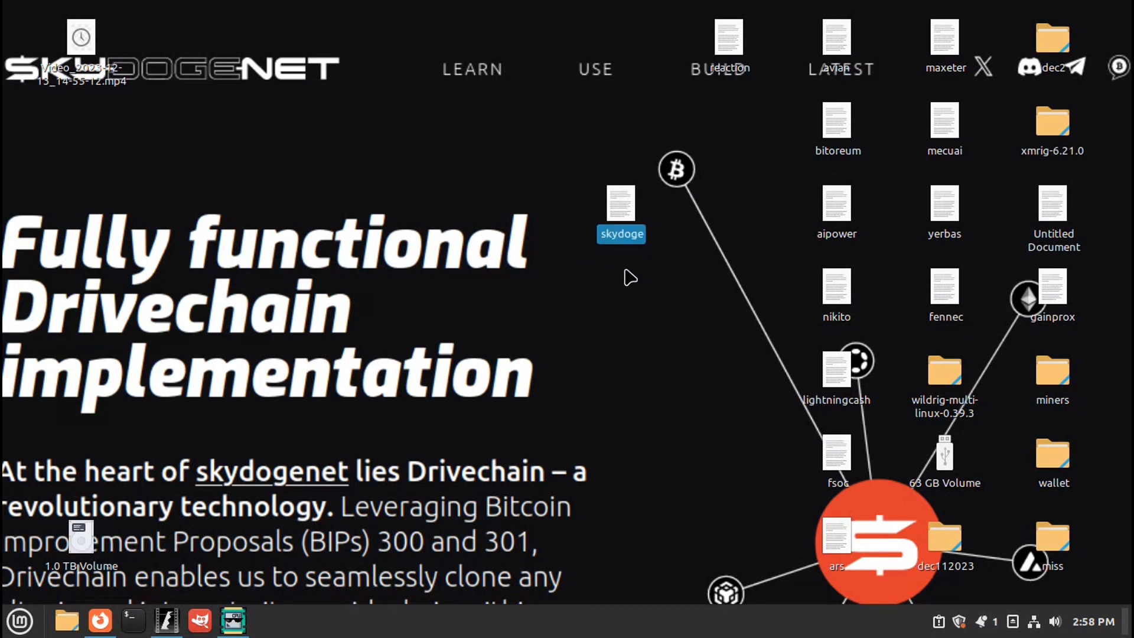
pyautogui.doubleClick(621, 203)
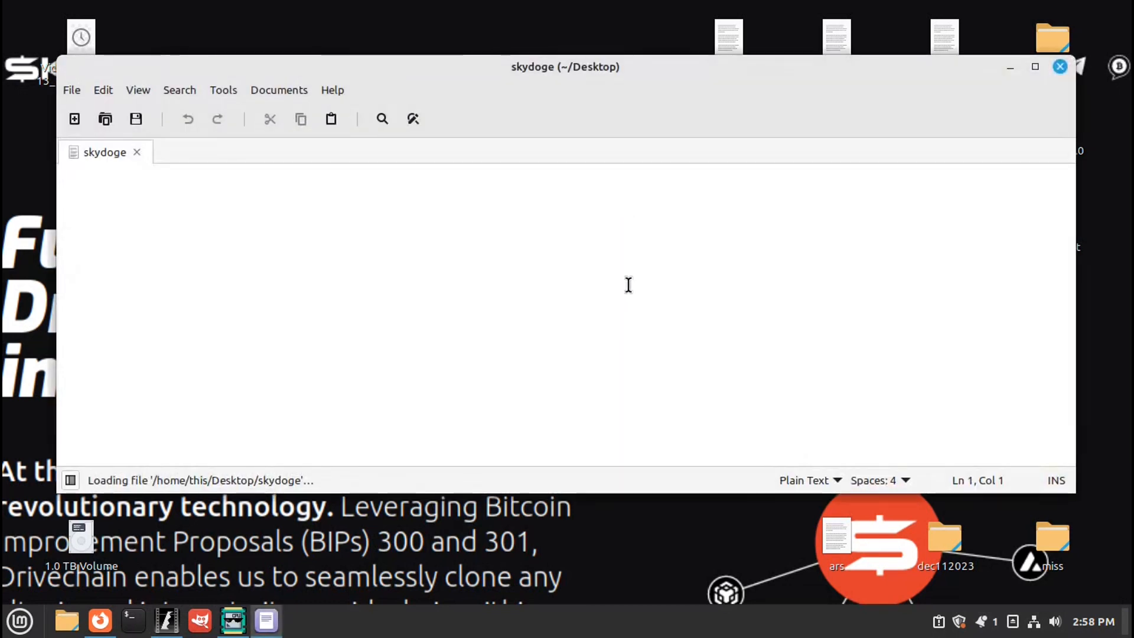
# Paste the copied receive address into the skydoge file and close the editor
pyautogui.rightClick(147, 297)
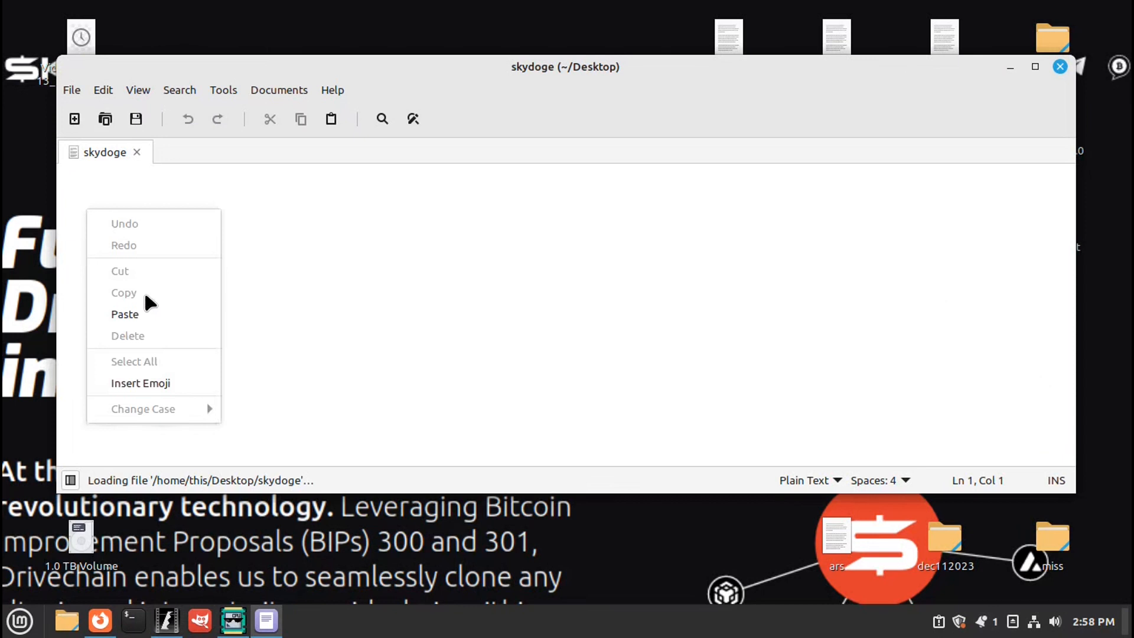
pyautogui.click(126, 314)
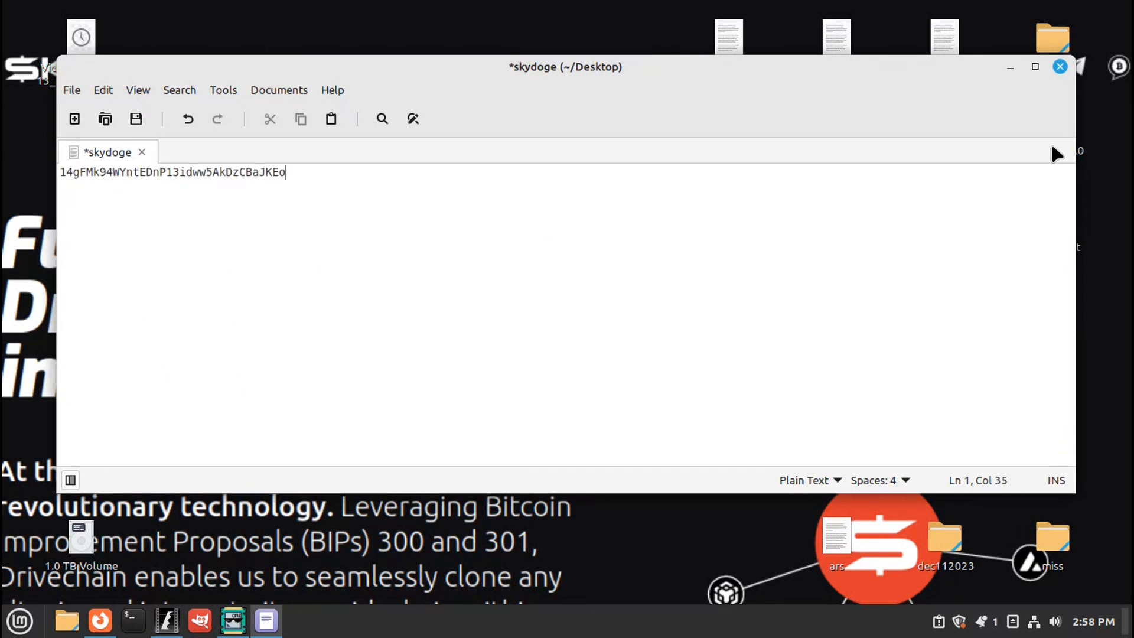
pyautogui.click(1060, 66)
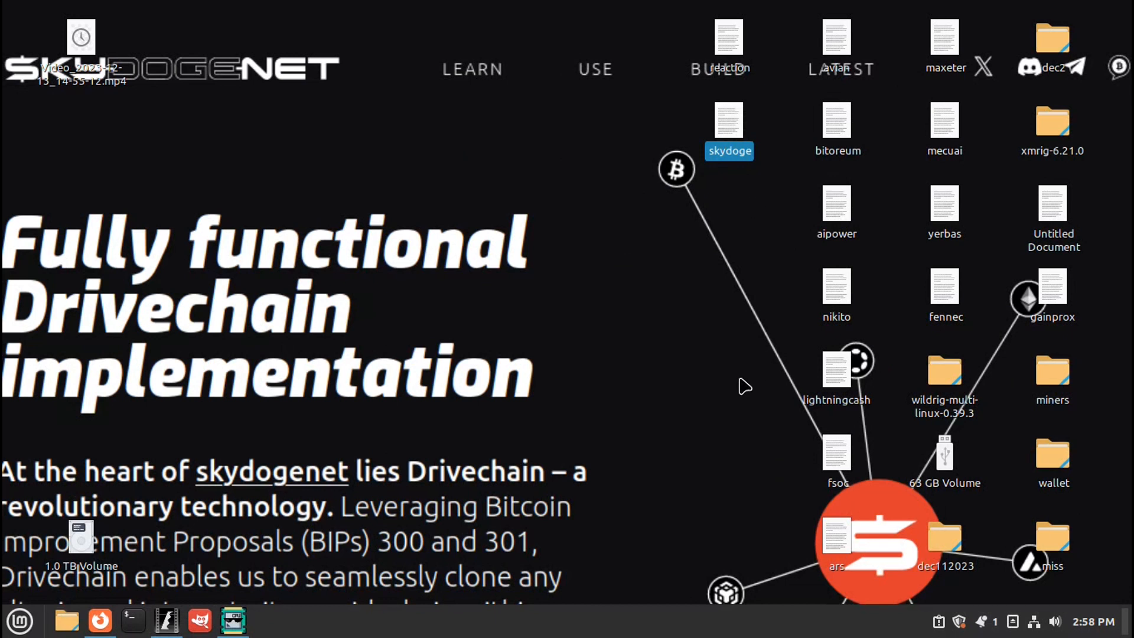
pyautogui.moveTo(742, 425)
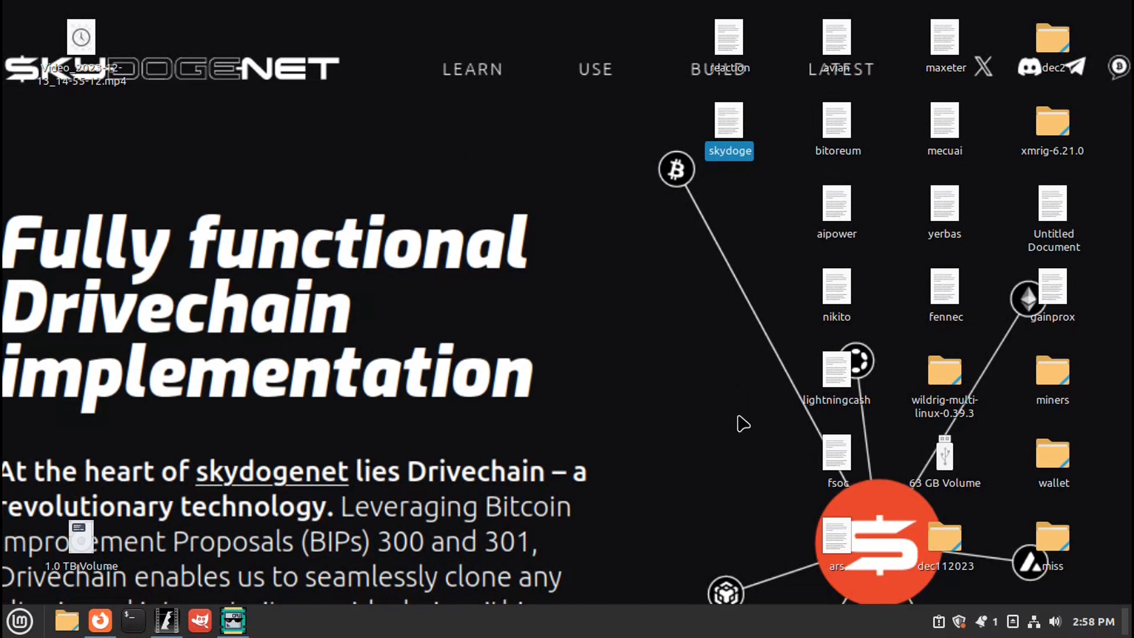
pyautogui.moveTo(728, 412)
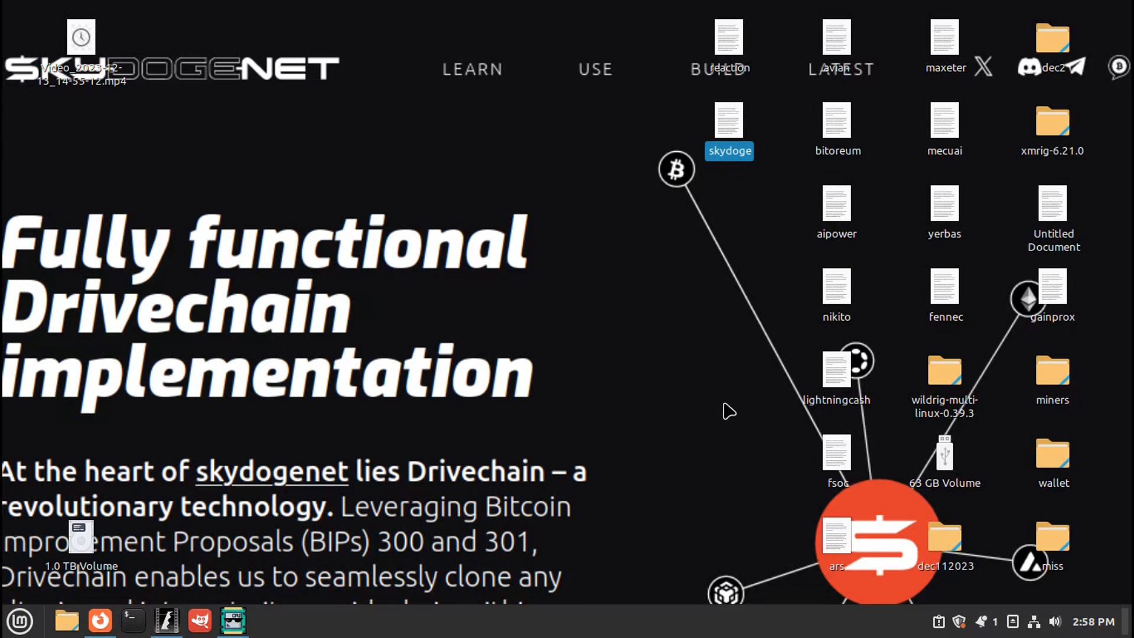
pyautogui.moveTo(711, 430)
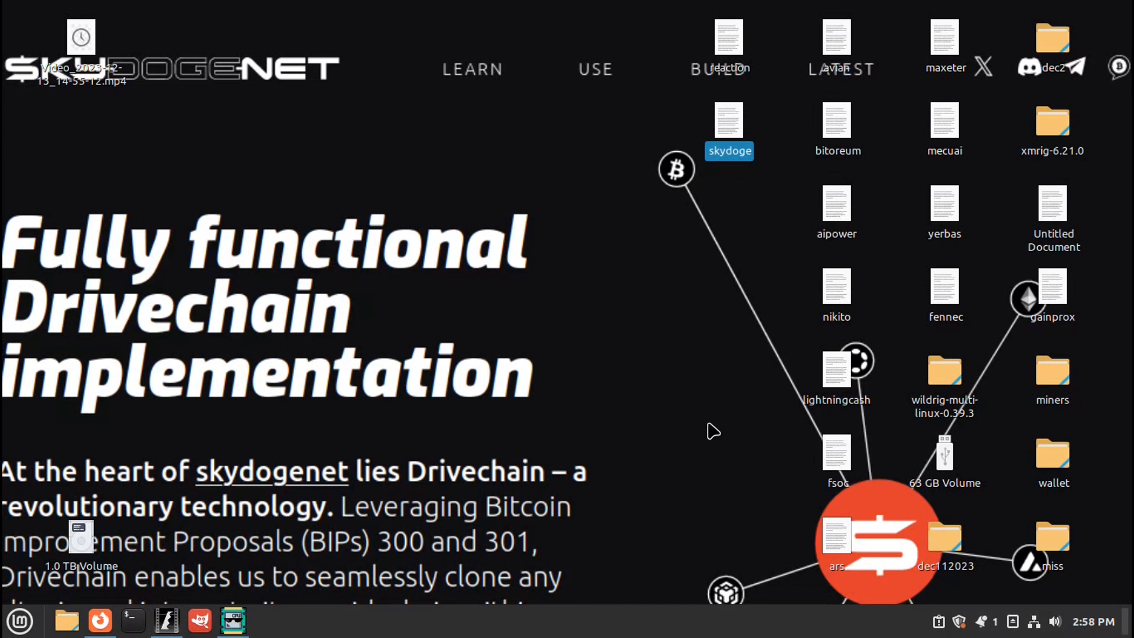
pyautogui.moveTo(663, 380)
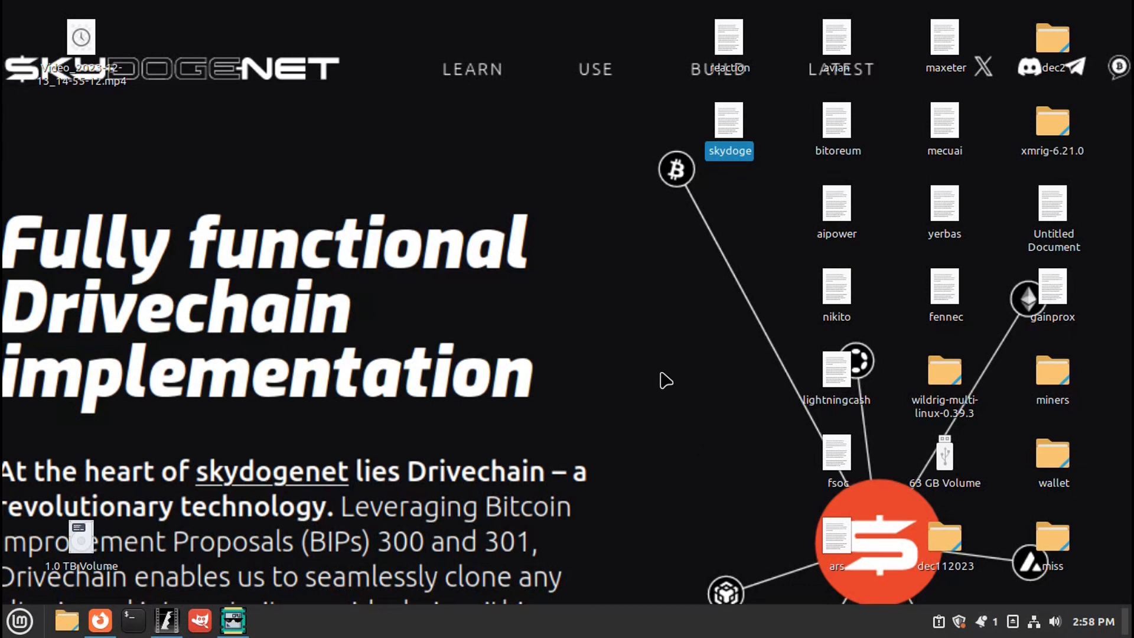
pyautogui.moveTo(645, 412)
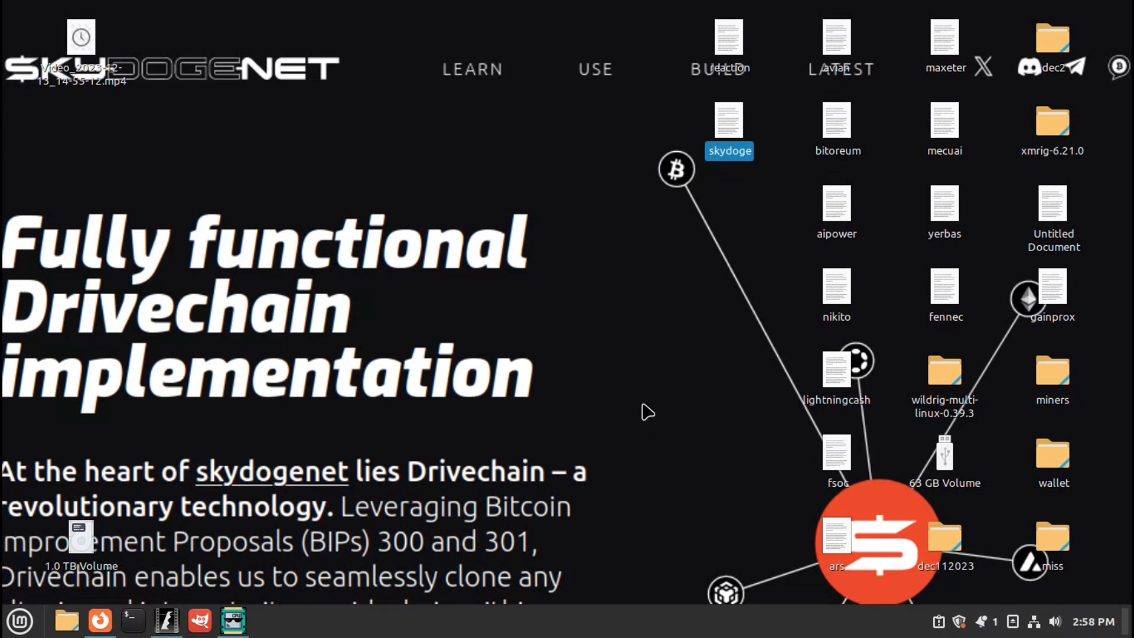
pyautogui.moveTo(584, 404)
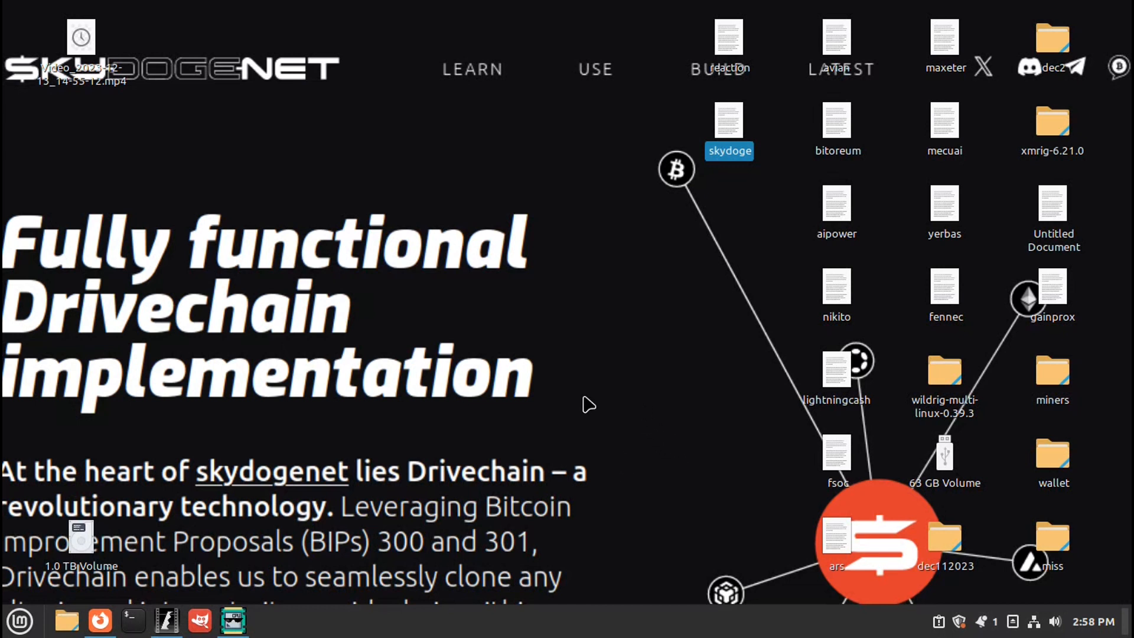
pyautogui.moveTo(271, 616)
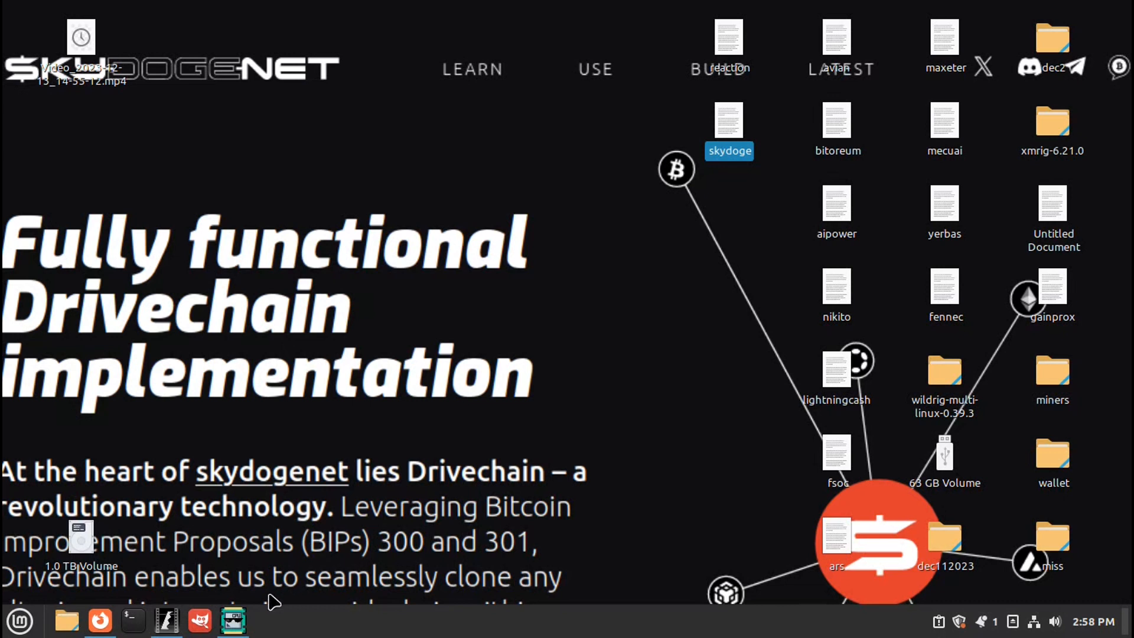
pyautogui.click(233, 636)
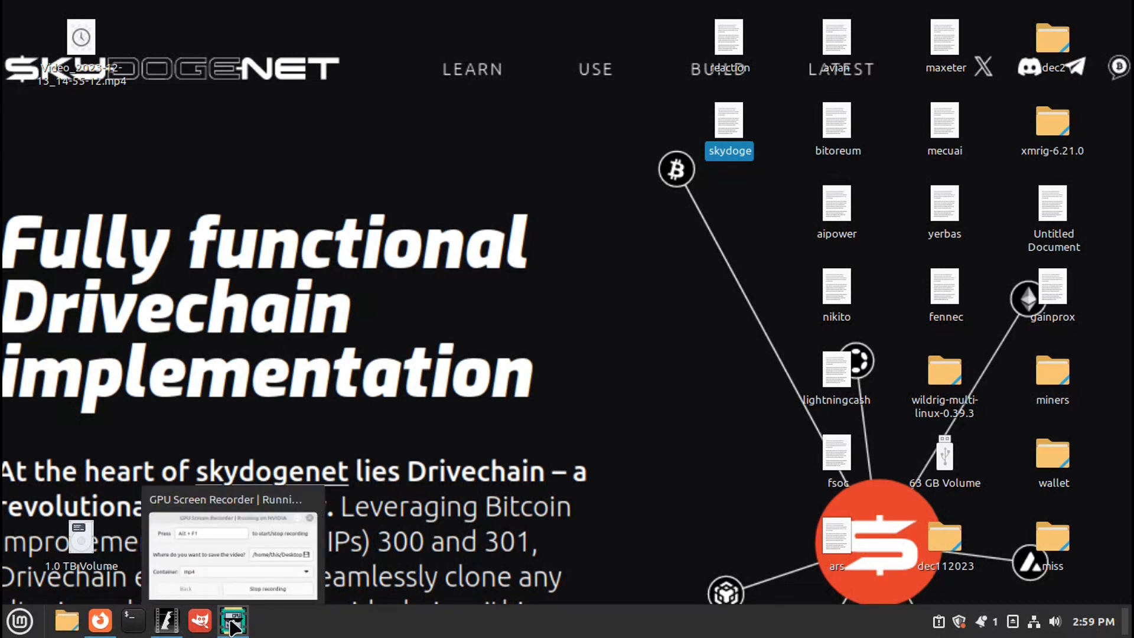